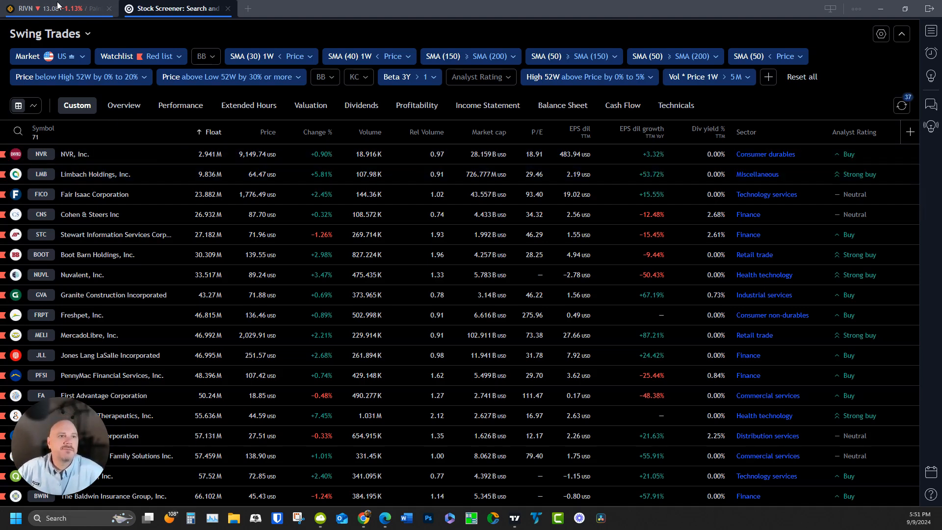
Step: Switch from the swing-trade screener to the RIVN three-chart layout
click(54, 8)
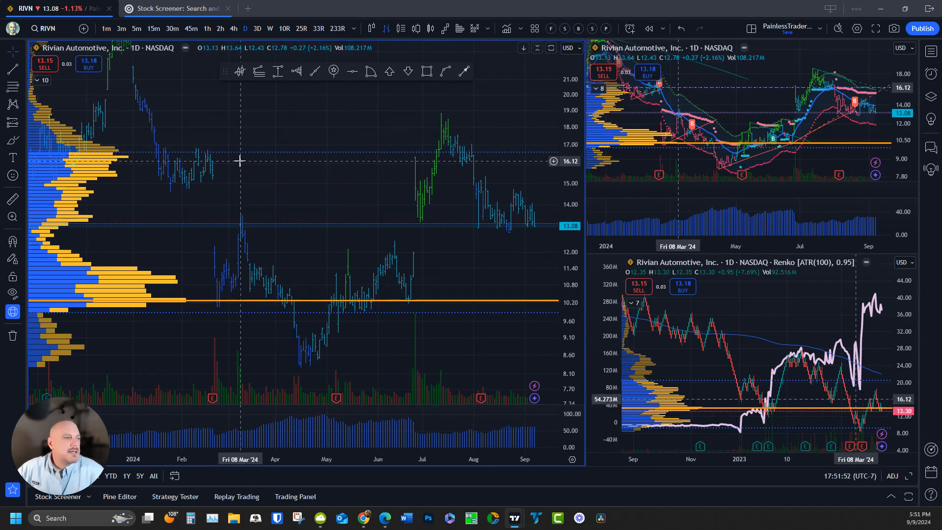
mouse_move(292, 143)
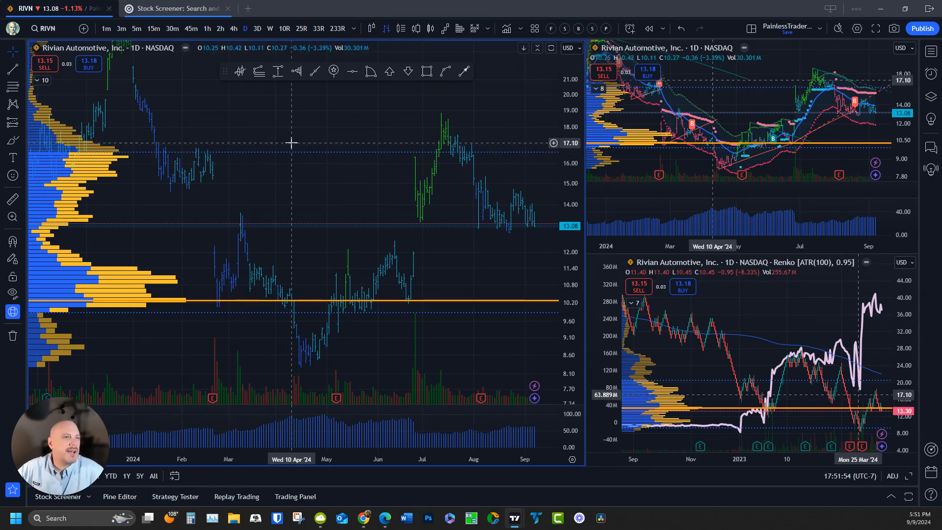
mouse_move(299, 89)
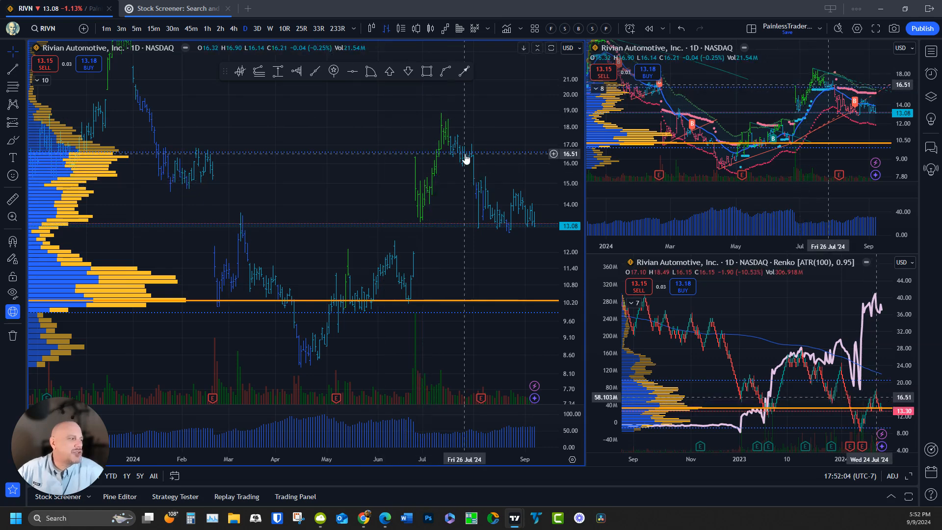
mouse_move(399, 233)
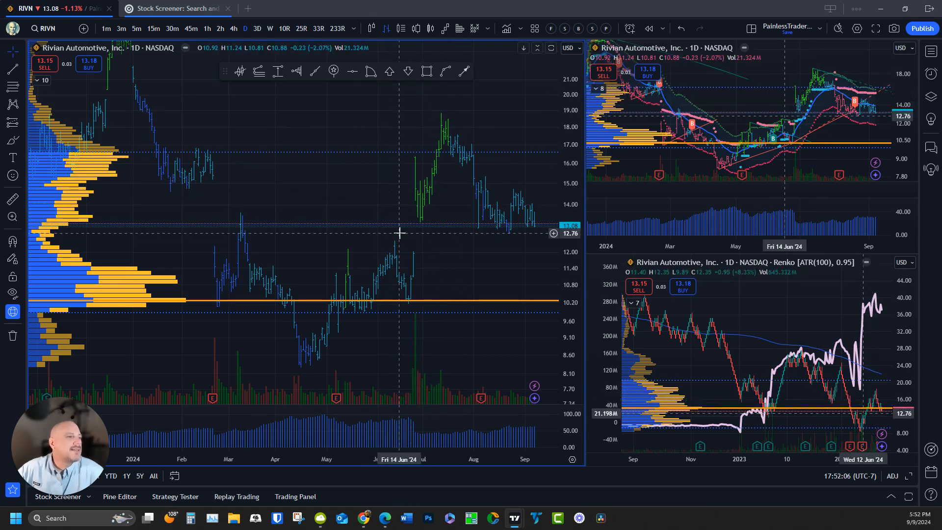
mouse_move(213, 399)
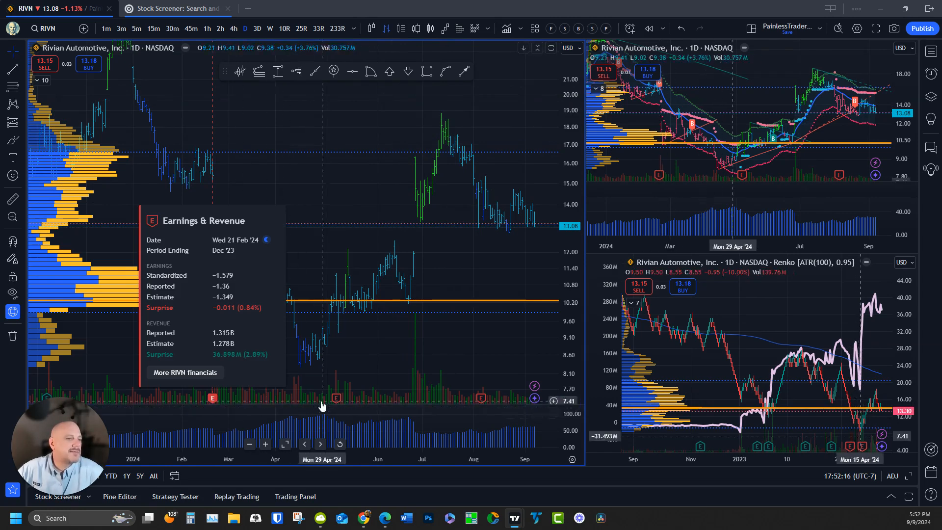
mouse_move(337, 406)
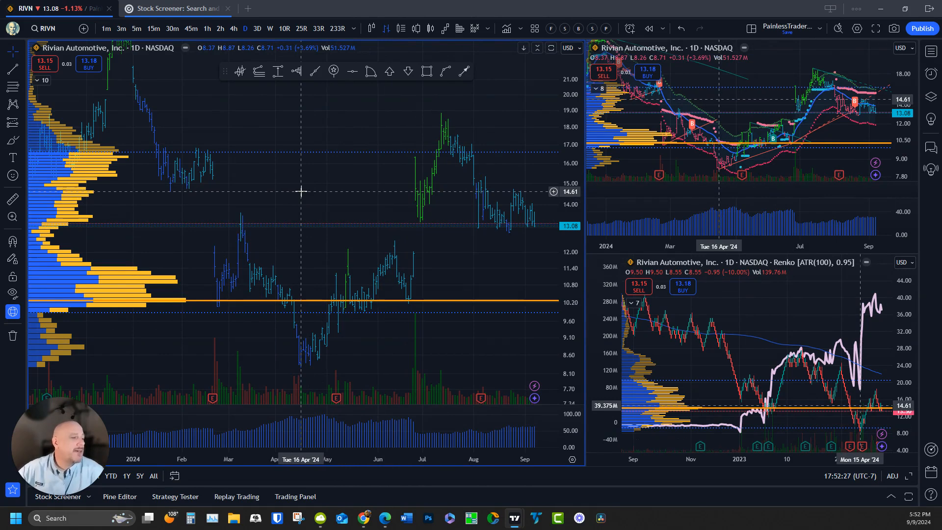
mouse_move(429, 91)
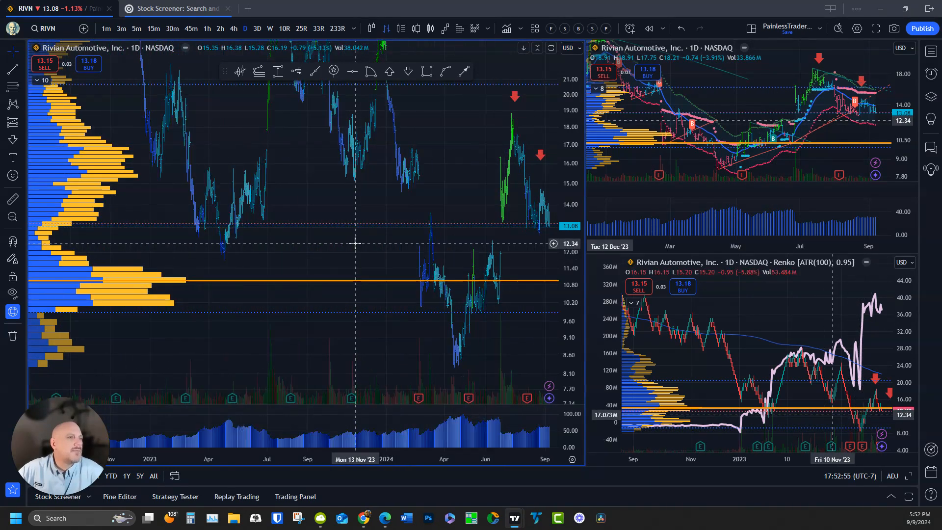
Step: Put the main RIVN chart on 1W candles and work on the downtrend channel
click(270, 28)
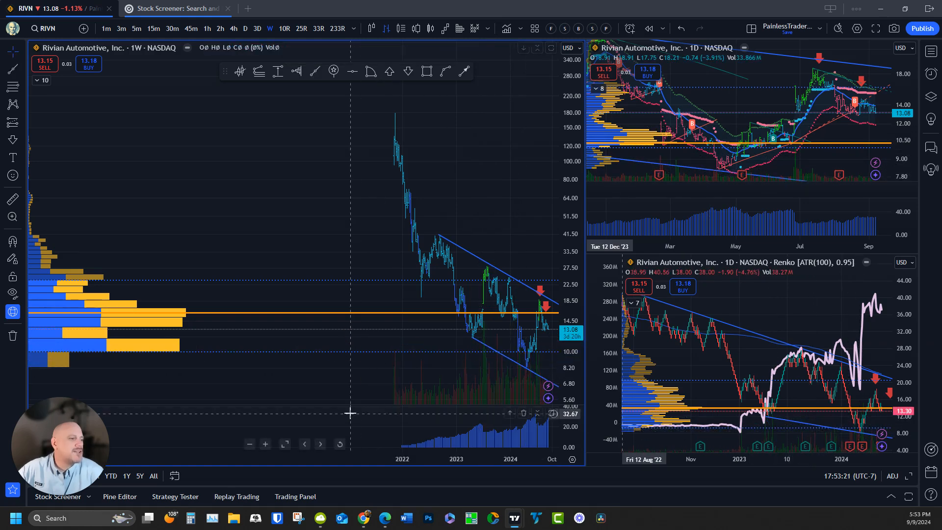
mouse_move(281, 370)
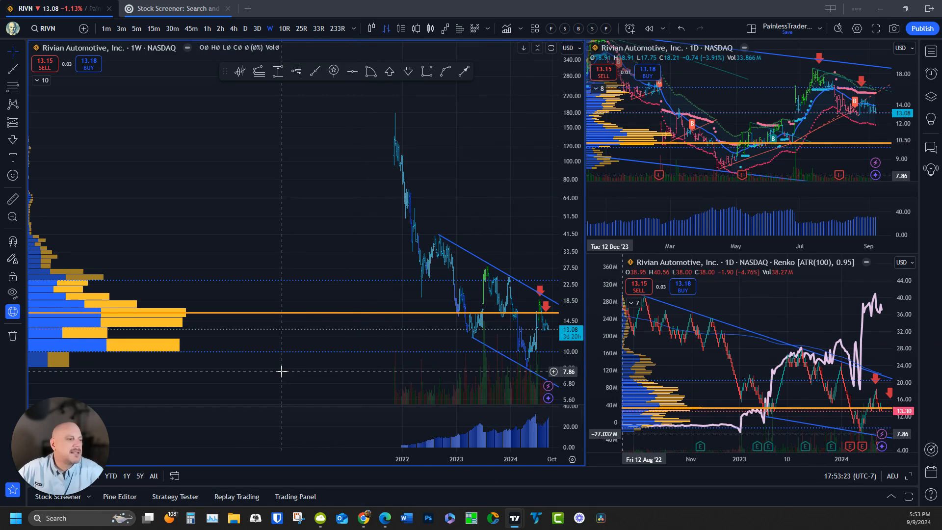
mouse_move(162, 306)
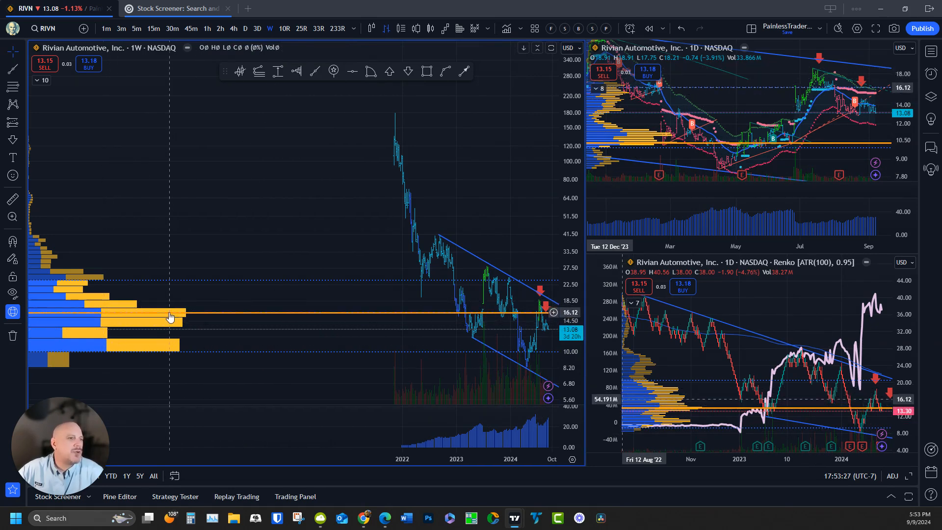
click(244, 28)
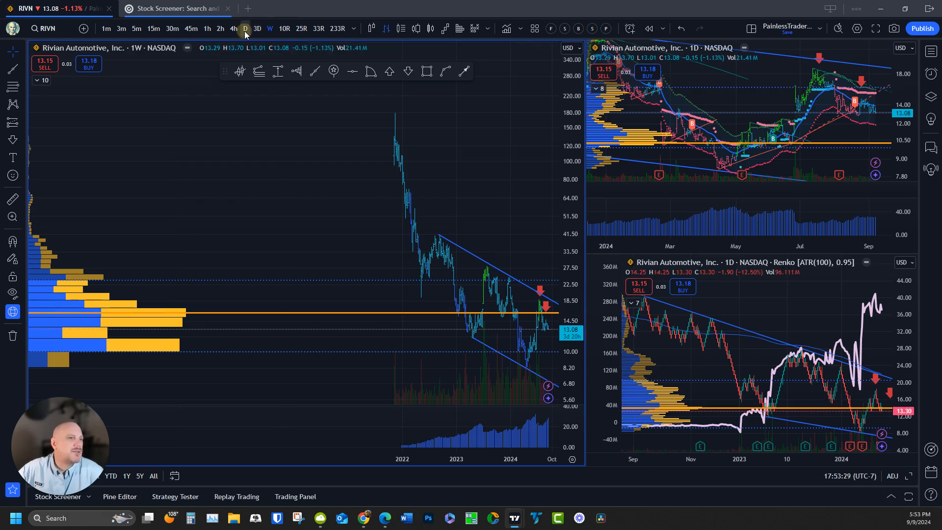
Step: Return the main RIVN chart to daily (D) candles
click(245, 28)
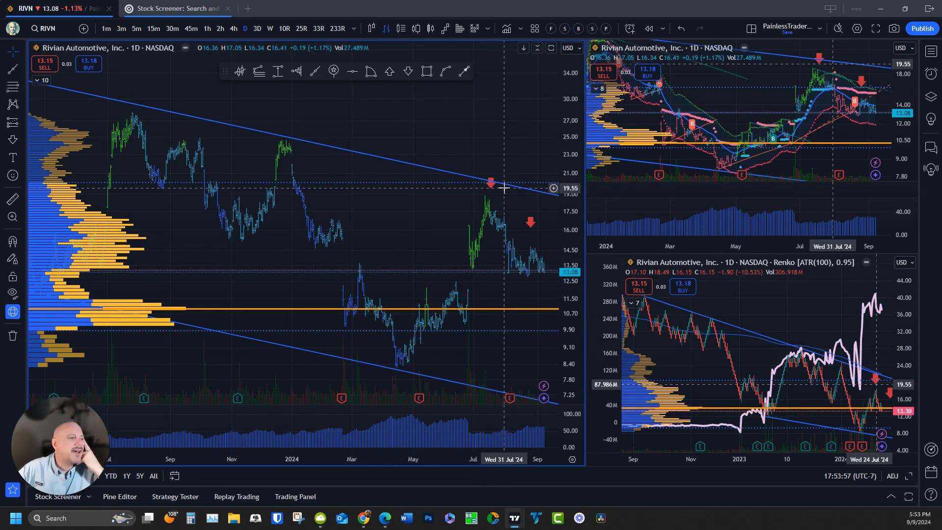
mouse_move(375, 375)
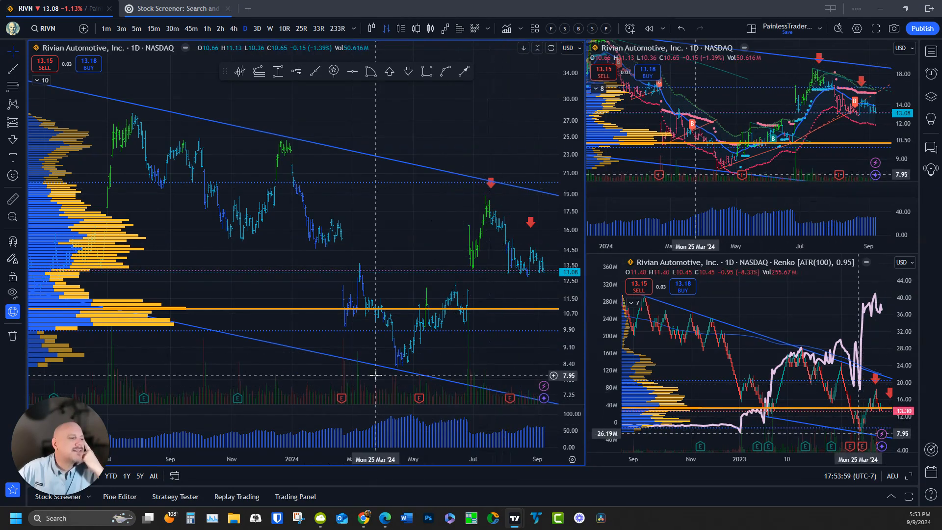
mouse_move(413, 347)
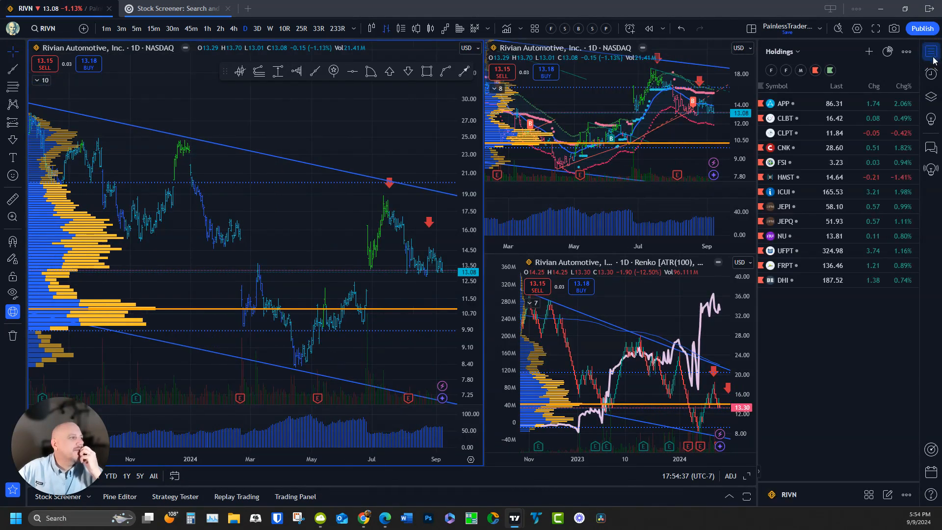
click(930, 53)
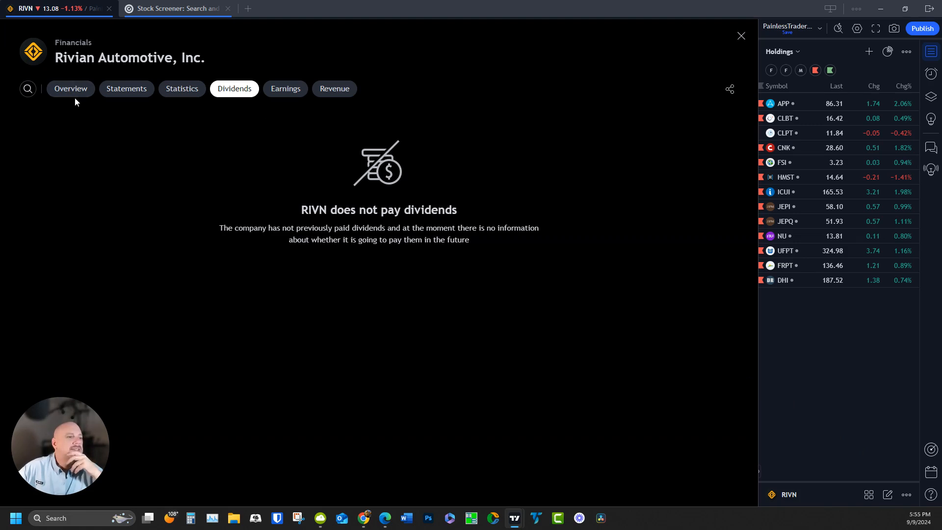
click(70, 89)
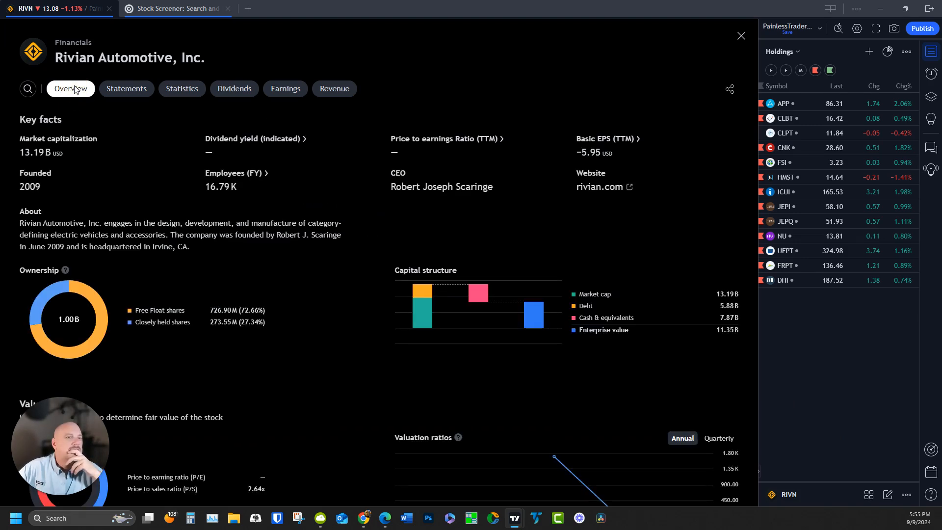
scroll(down, 3)
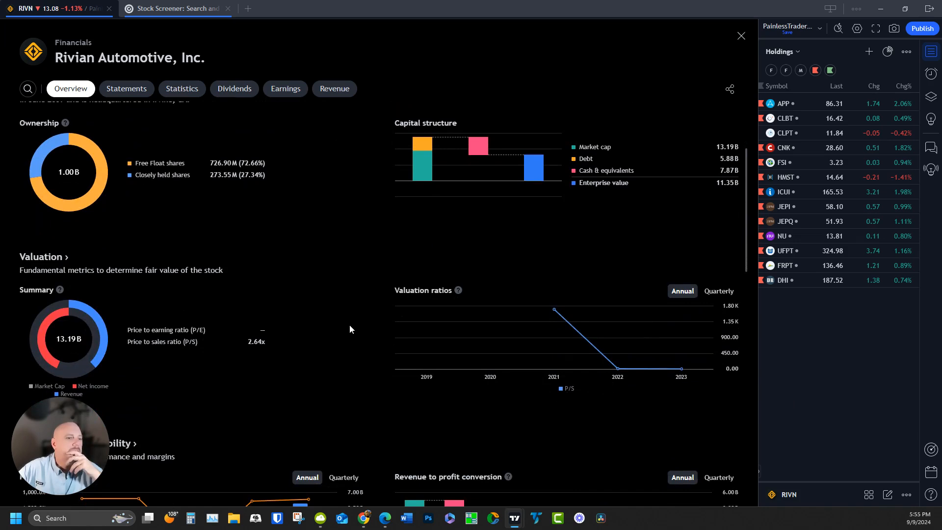
scroll(down, 3)
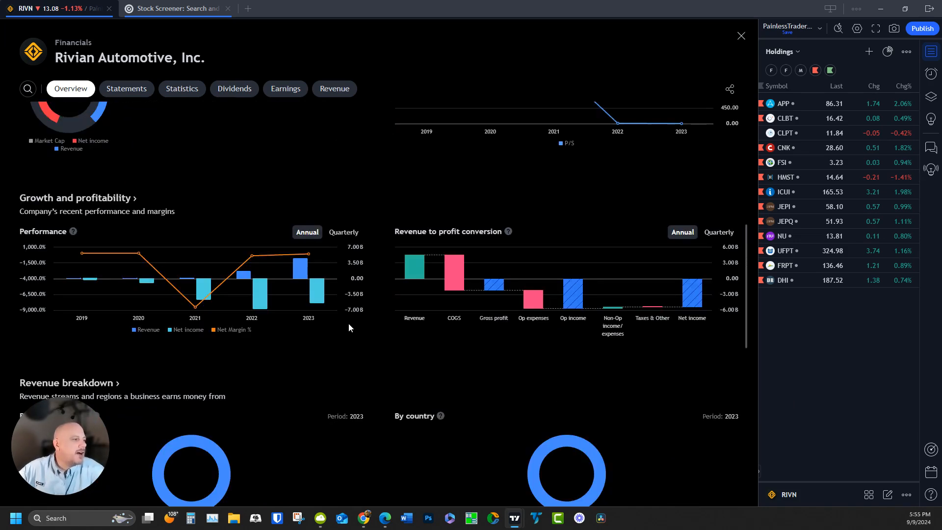
mouse_move(690, 292)
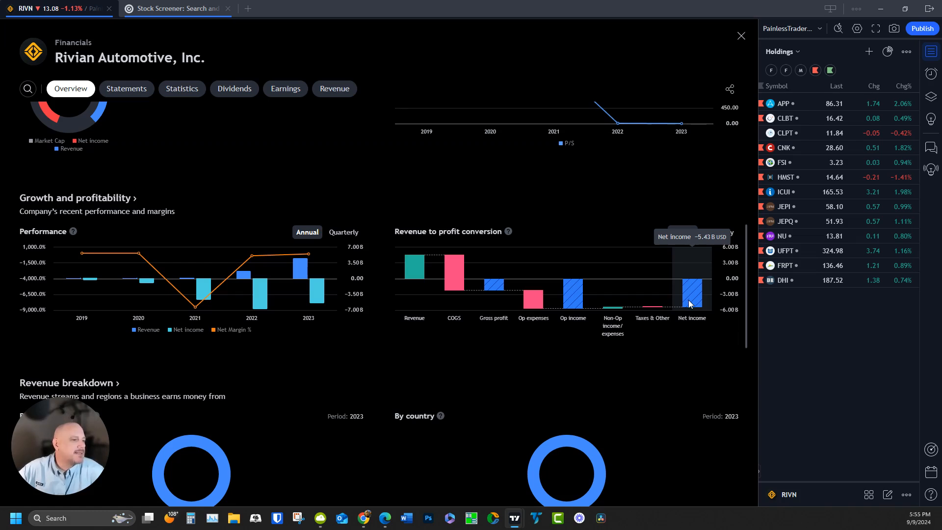
scroll(down, 3)
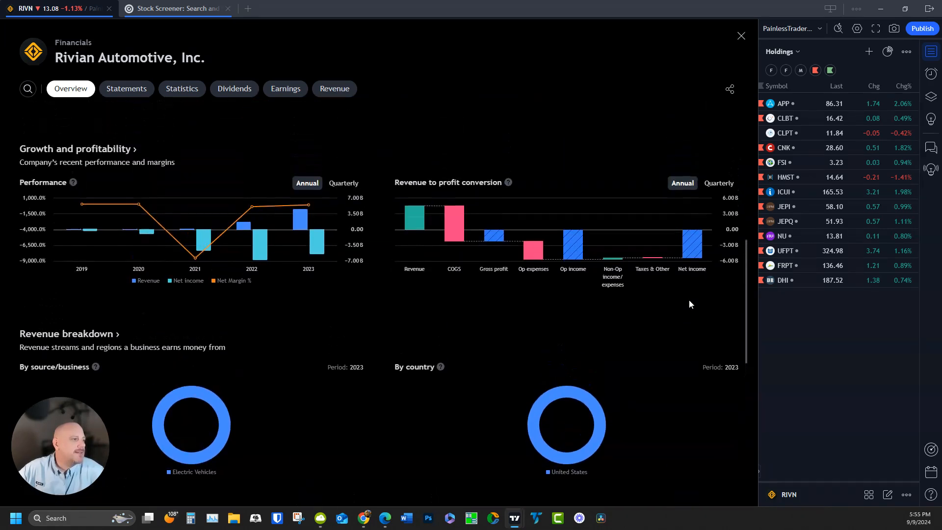
scroll(down, 3)
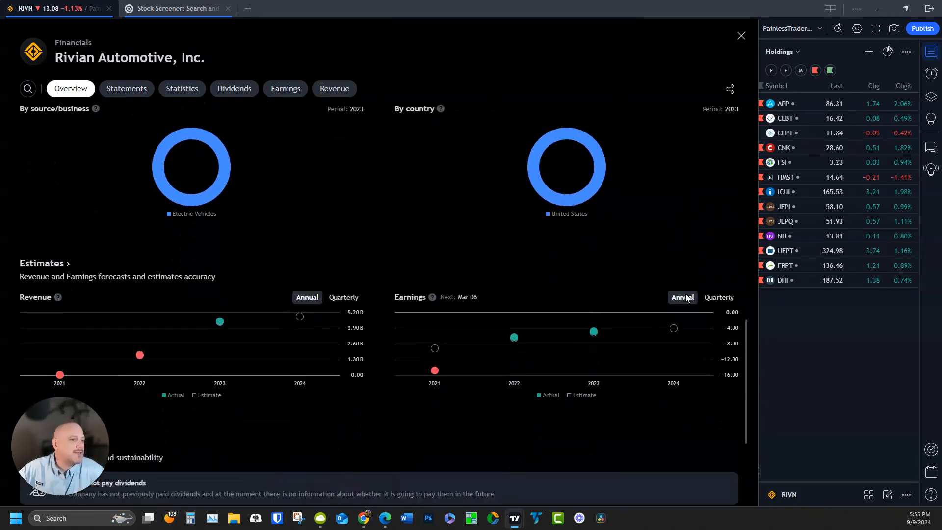
scroll(down, 3)
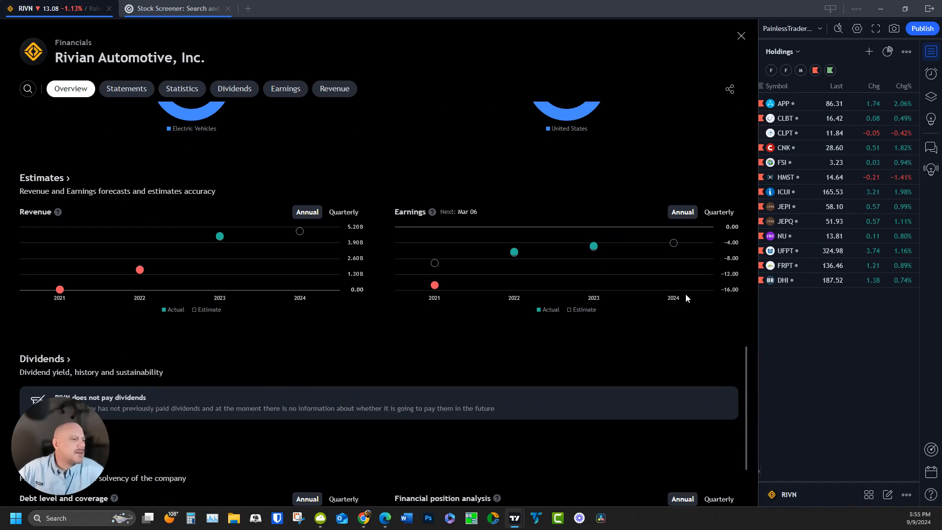
scroll(down, 3)
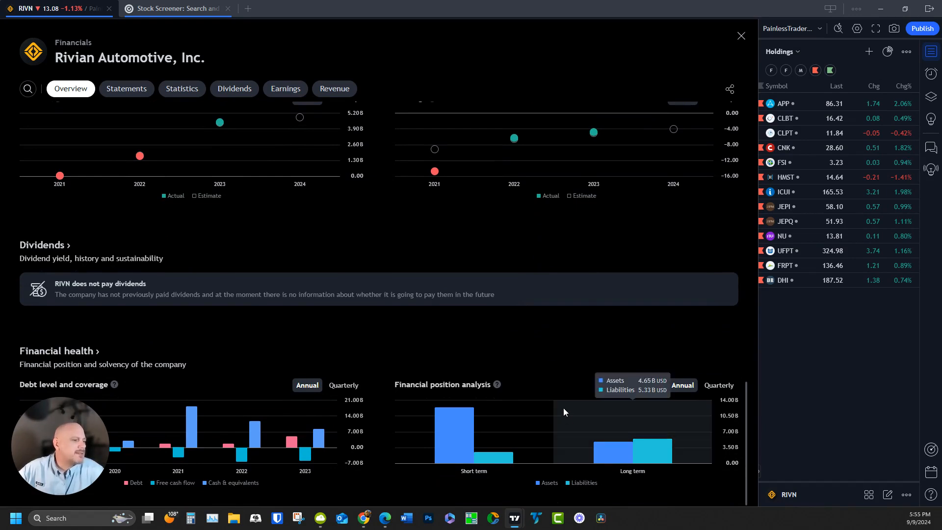
mouse_move(656, 462)
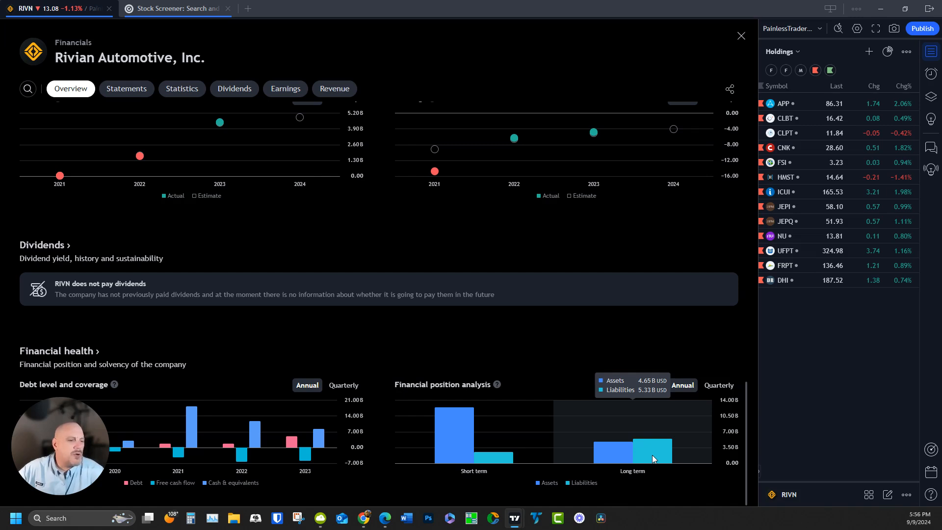
mouse_move(238, 345)
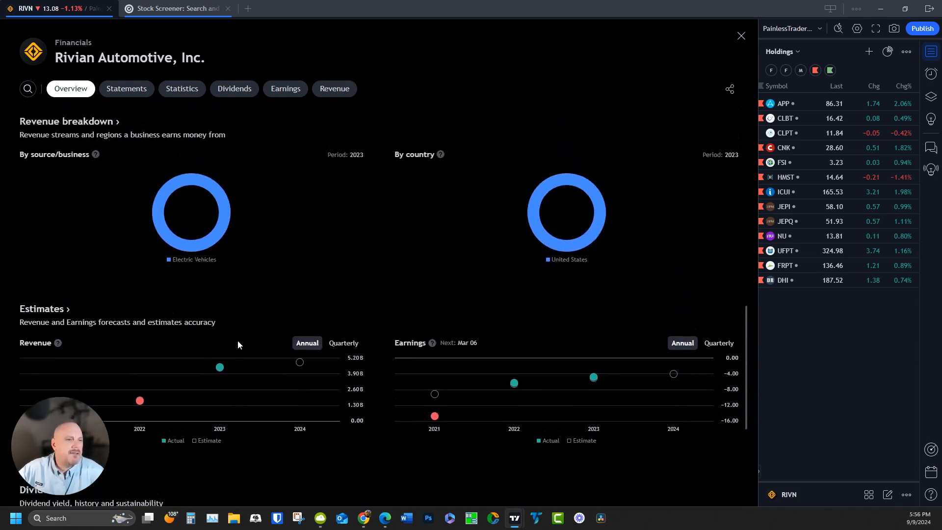
scroll(down, 3)
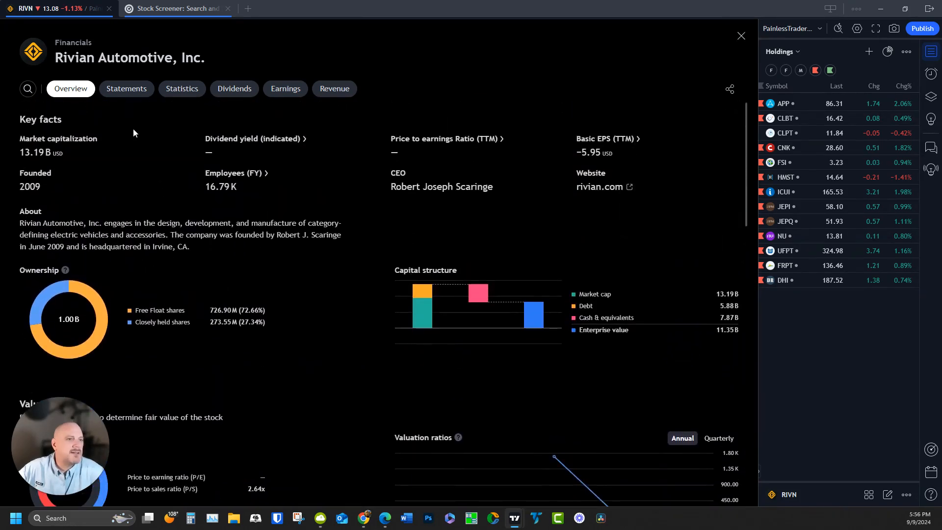
Step: Review Rivian's quarterly income statement, Q4 '22 to Q2 '24, under Statements
click(127, 89)
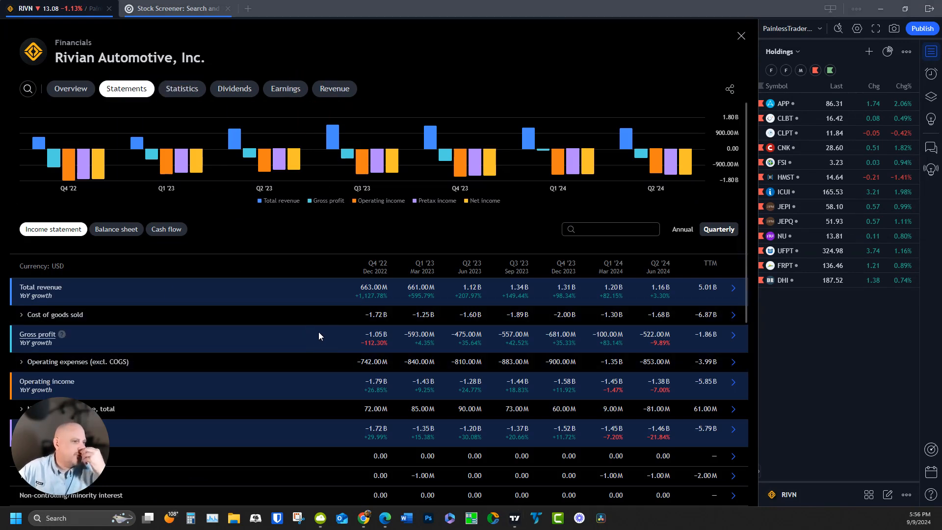
mouse_move(387, 299)
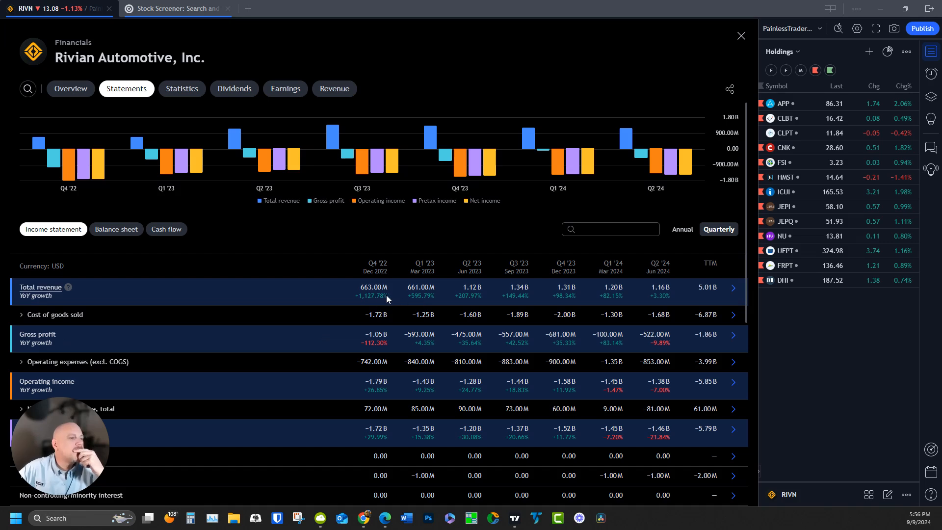
mouse_move(534, 300)
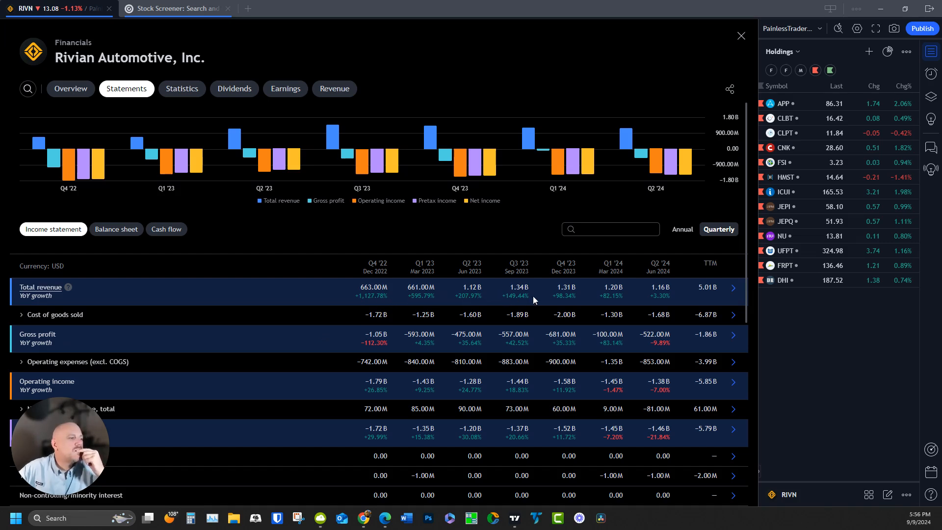
mouse_move(670, 305)
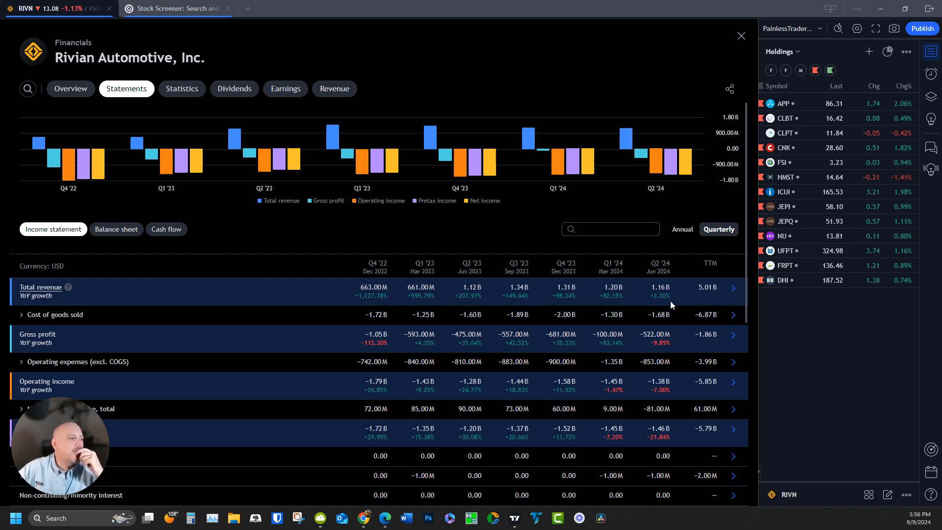
mouse_move(183, 314)
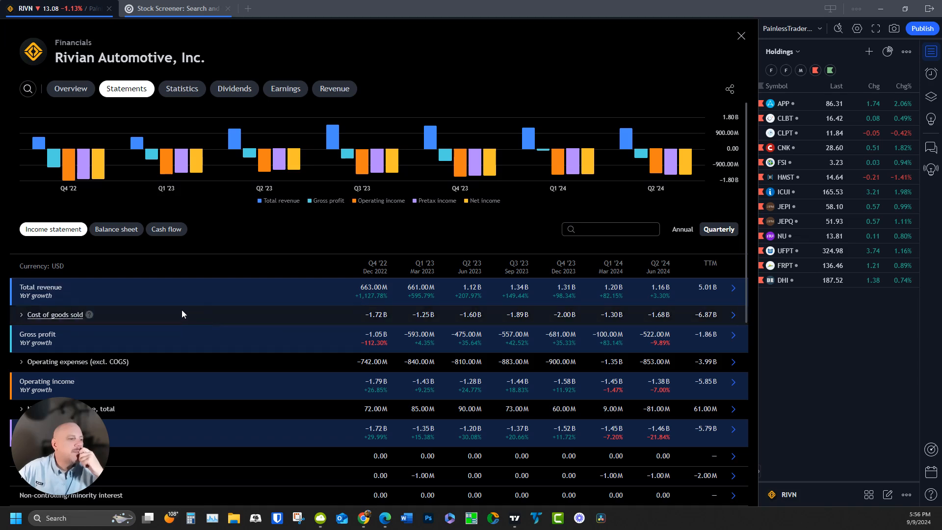
mouse_move(383, 323)
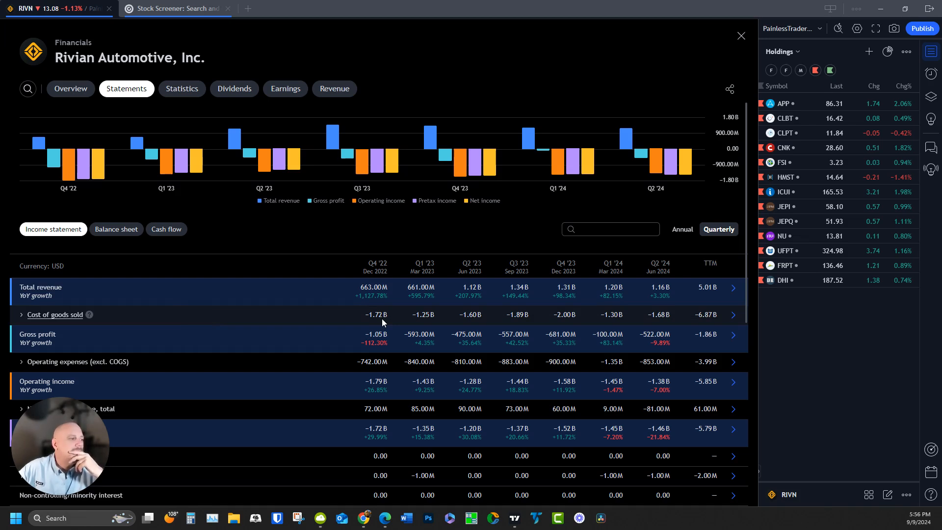
scroll(down, 3)
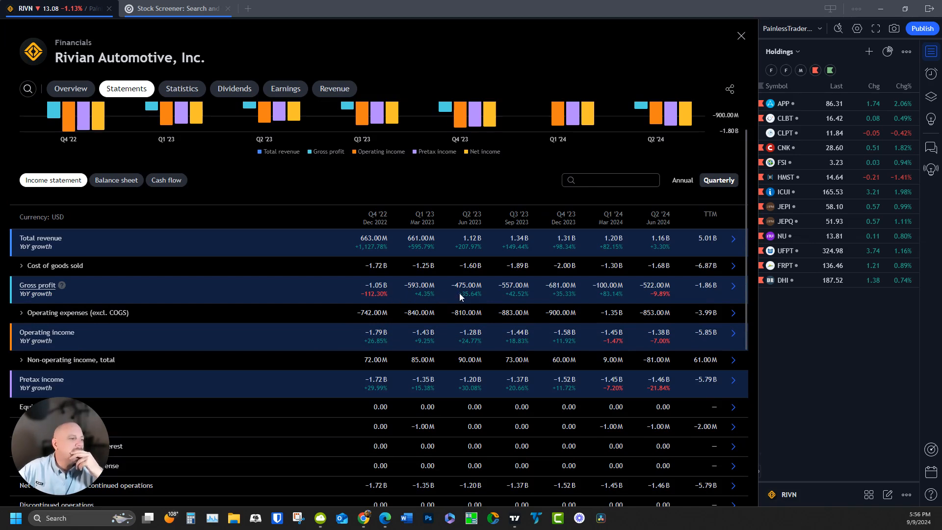
mouse_move(579, 299)
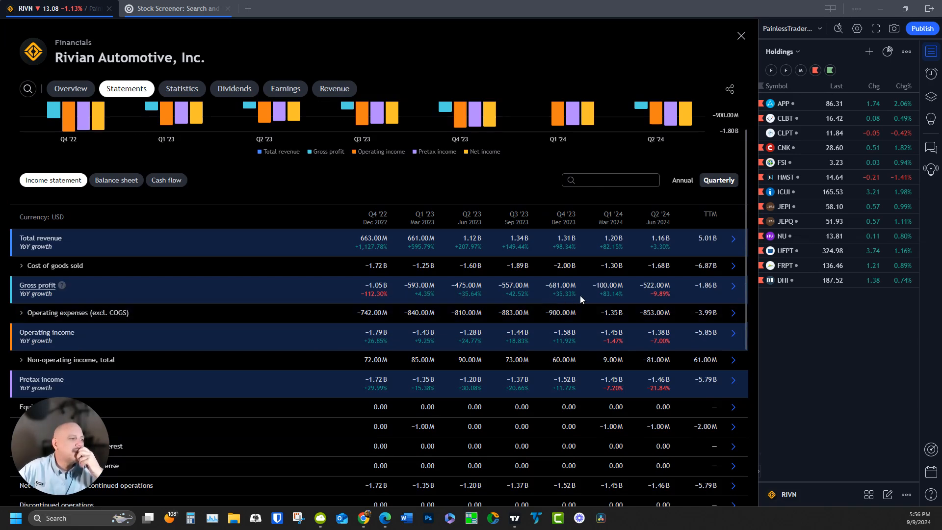
mouse_move(592, 302)
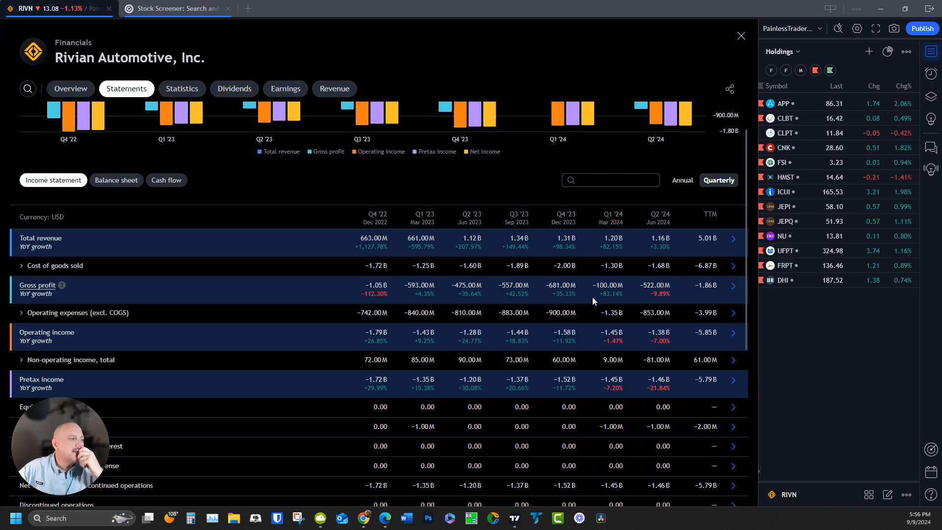
mouse_move(636, 319)
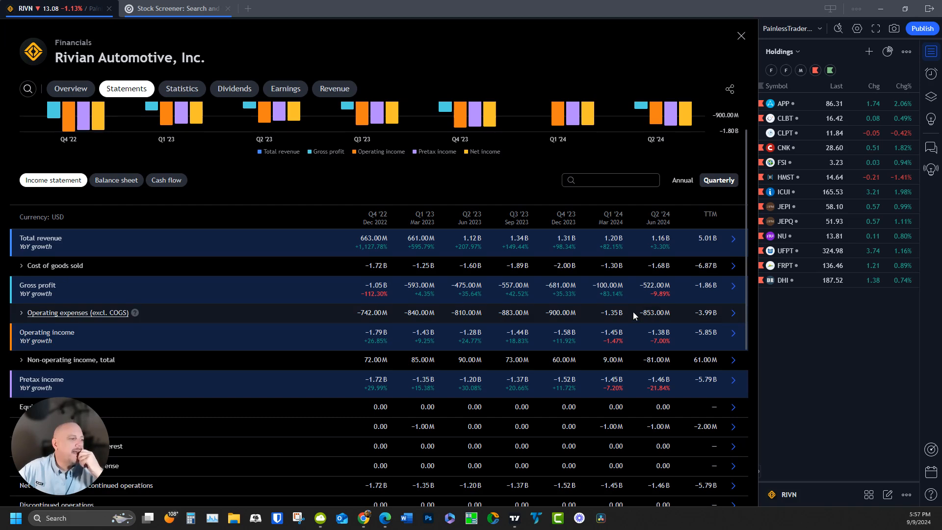
scroll(down, 3)
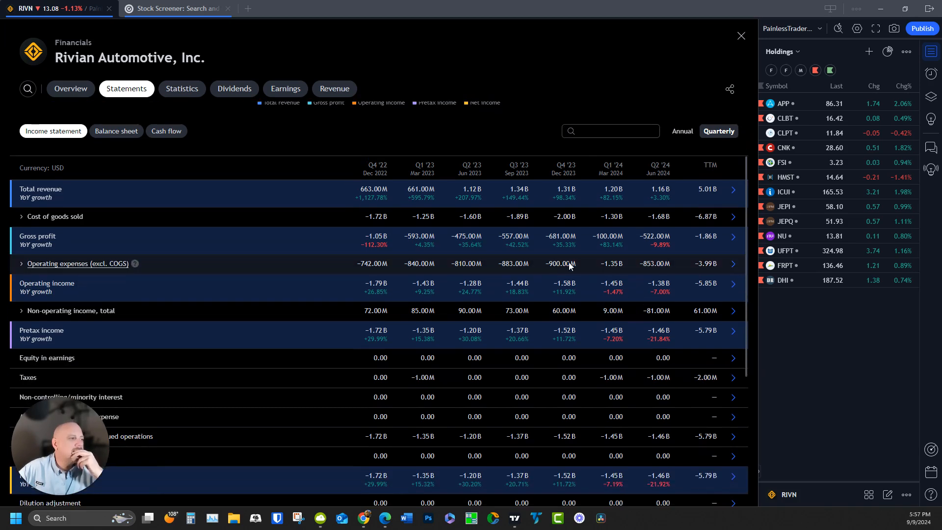
mouse_move(377, 277)
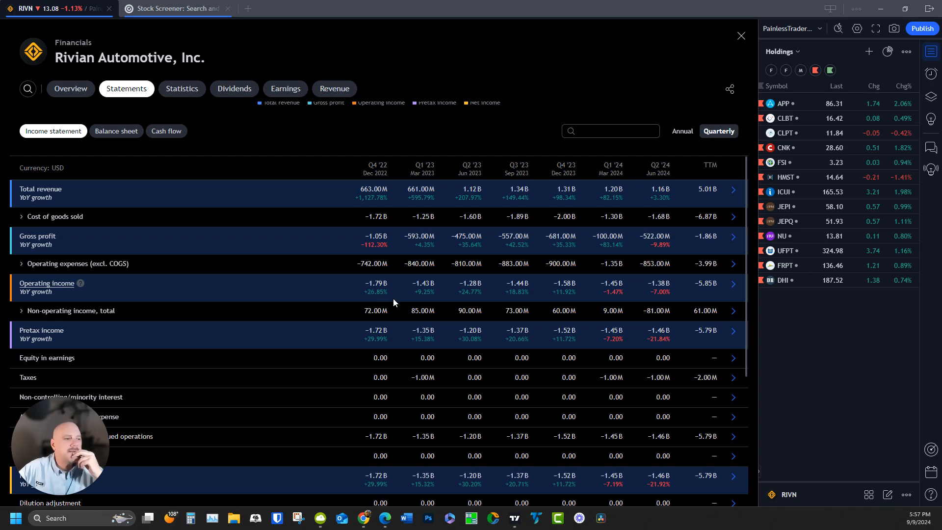
mouse_move(400, 296)
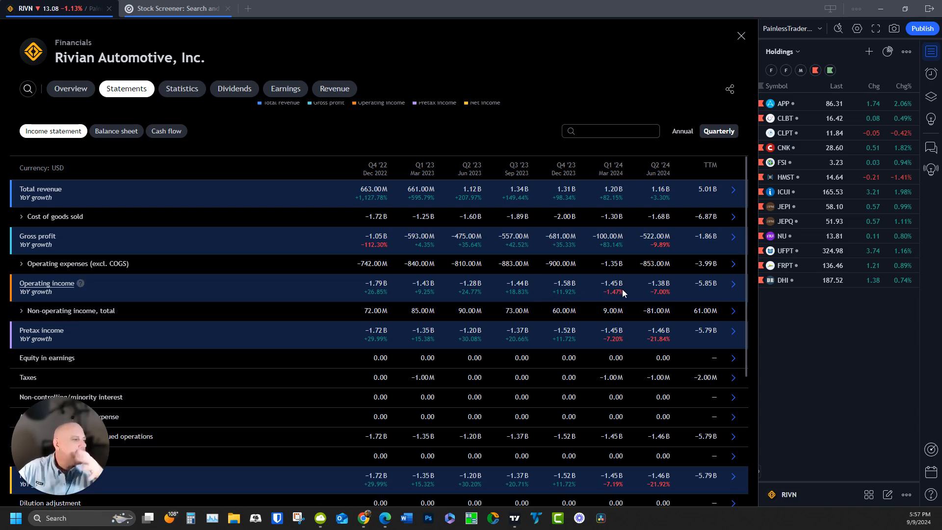
mouse_move(674, 301)
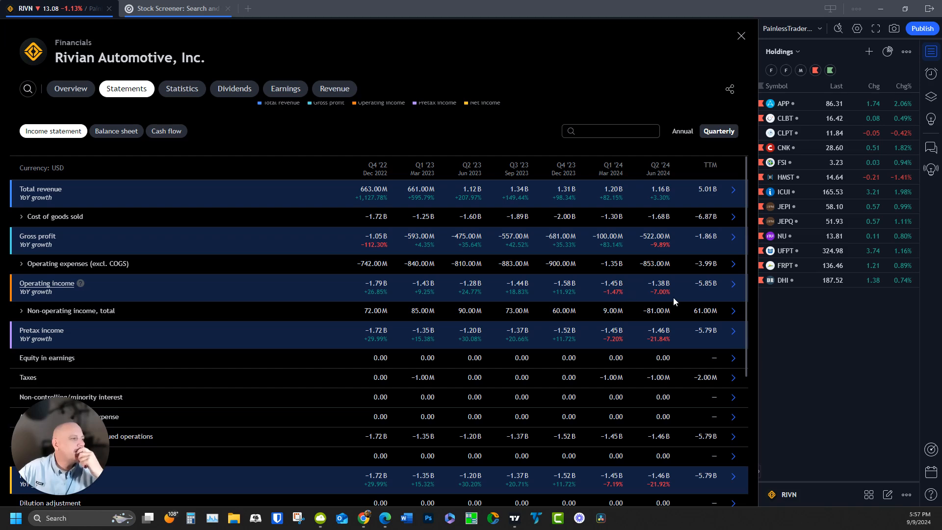
mouse_move(710, 291)
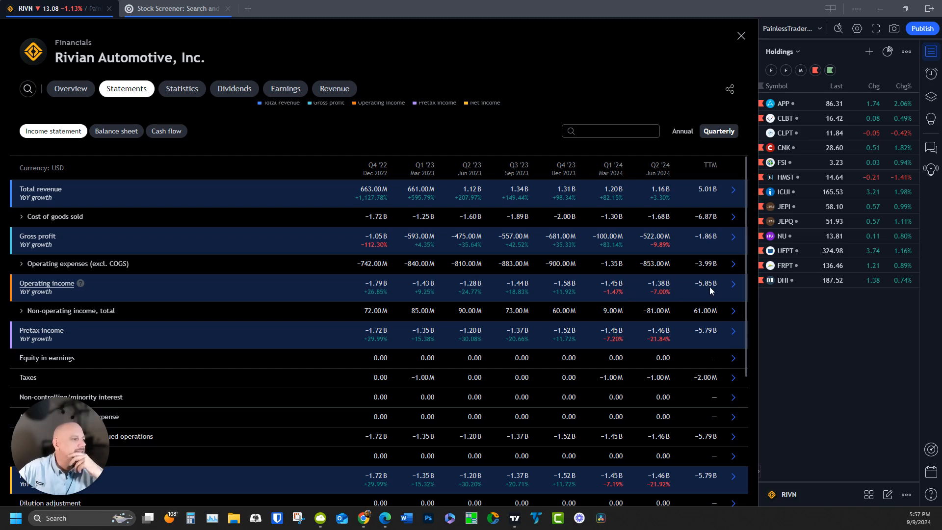
mouse_move(313, 308)
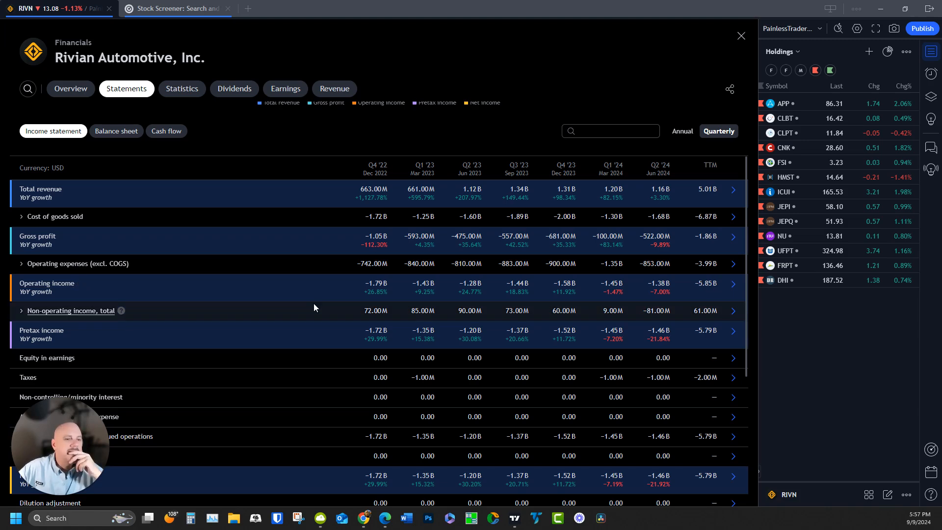
scroll(down, 3)
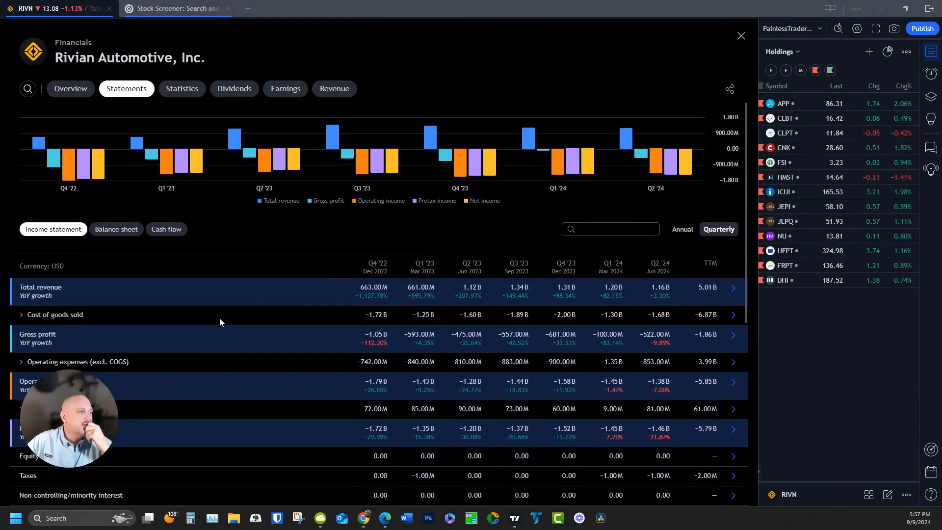
Step: Scroll through Rivian's quarterly balance sheet of assets, liabilities, equity and debt
scroll(down, 3)
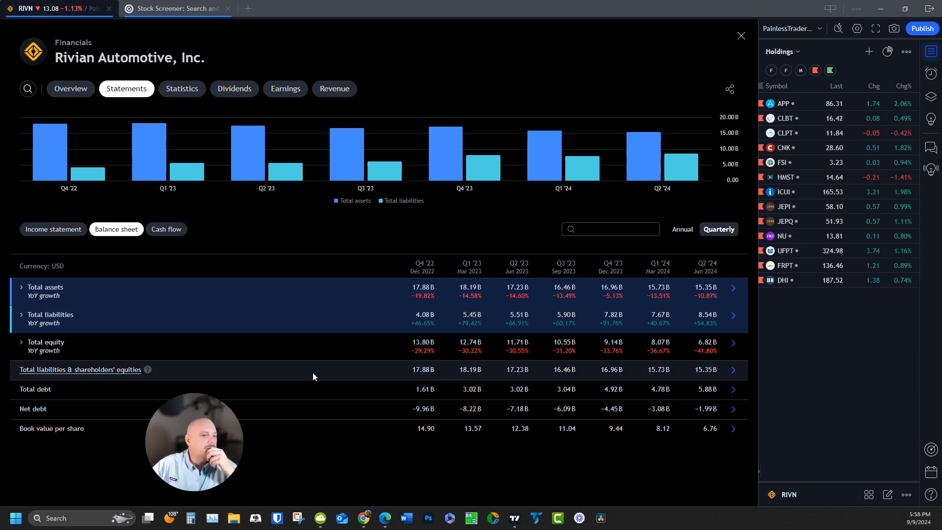
mouse_move(365, 379)
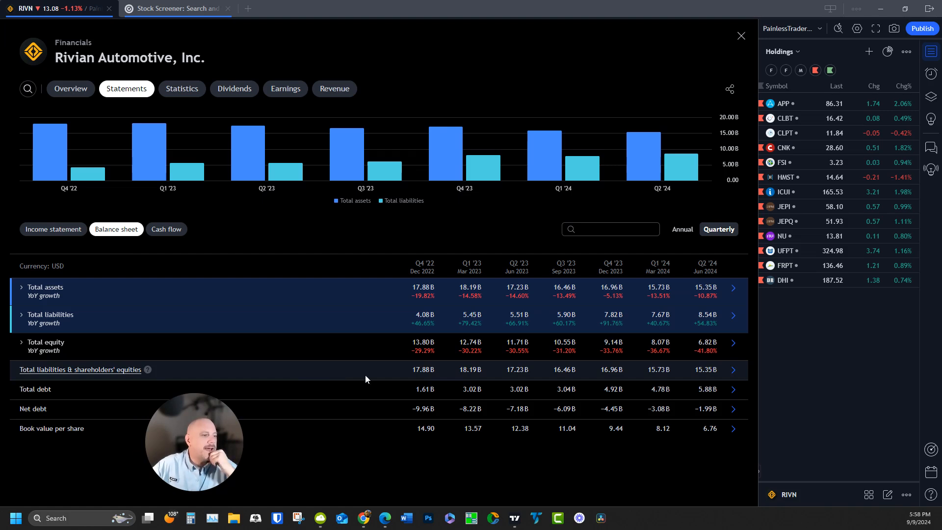
Step: Go back from the liabilities-and-equity detail and scroll the quarterly balance sheet
click(80, 369)
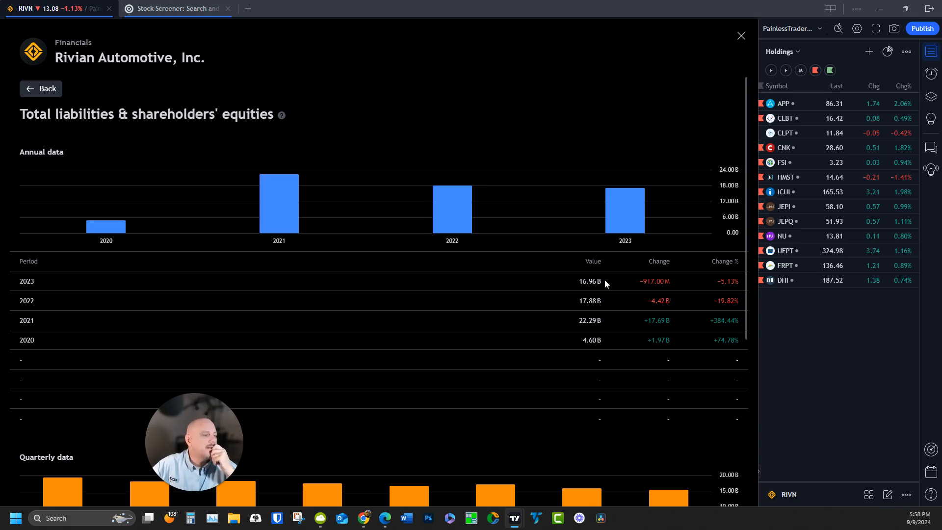
mouse_move(650, 294)
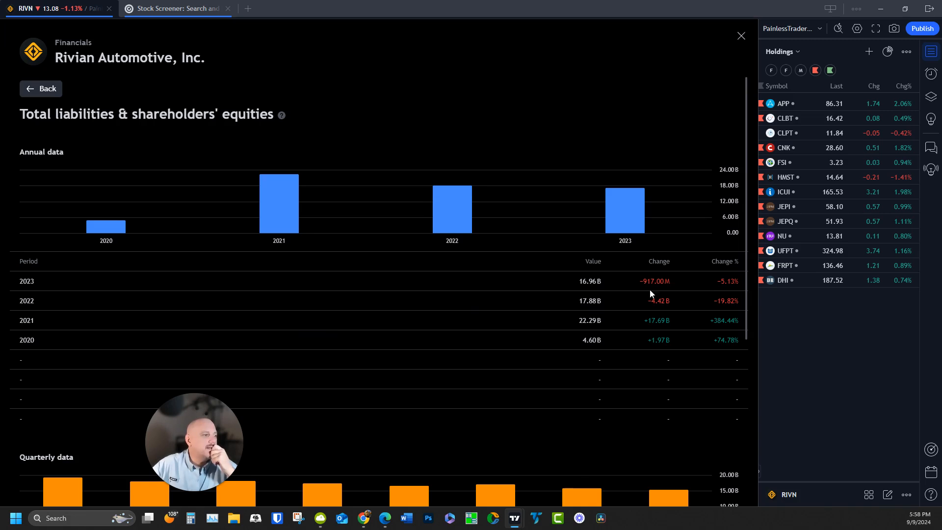
mouse_move(482, 377)
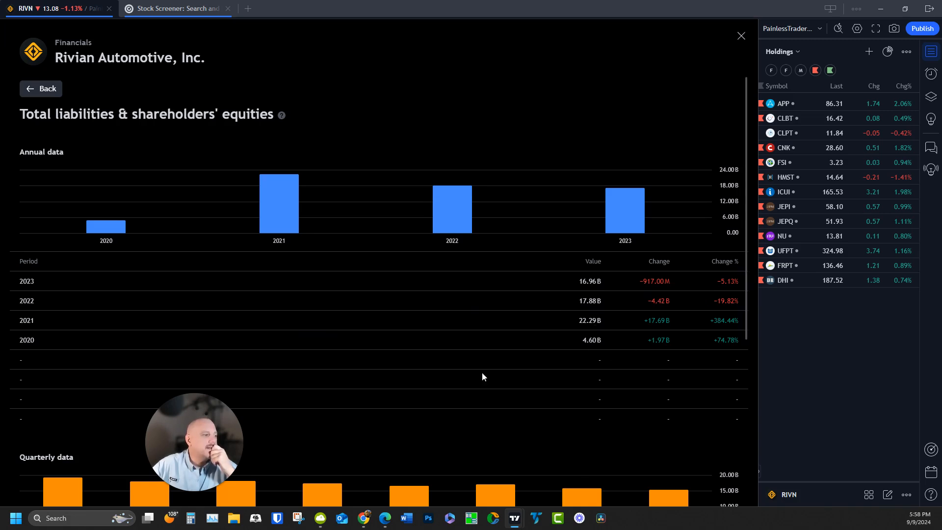
scroll(down, 3)
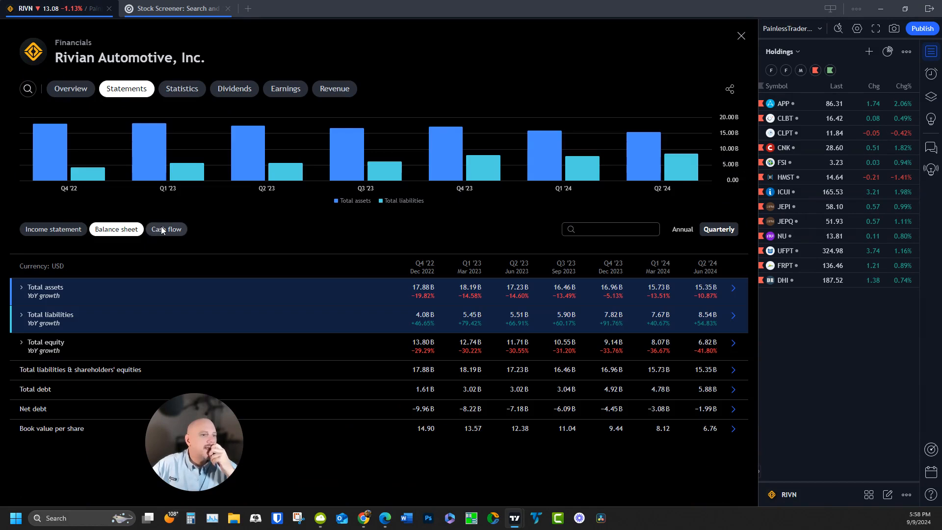
Step: Switch Statements to the quarterly Cash flow view
click(166, 229)
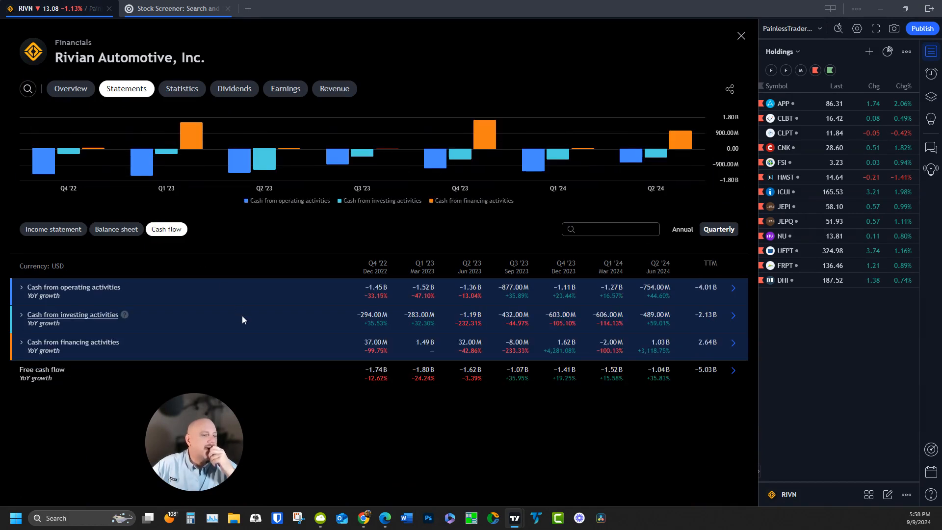
mouse_move(656, 340)
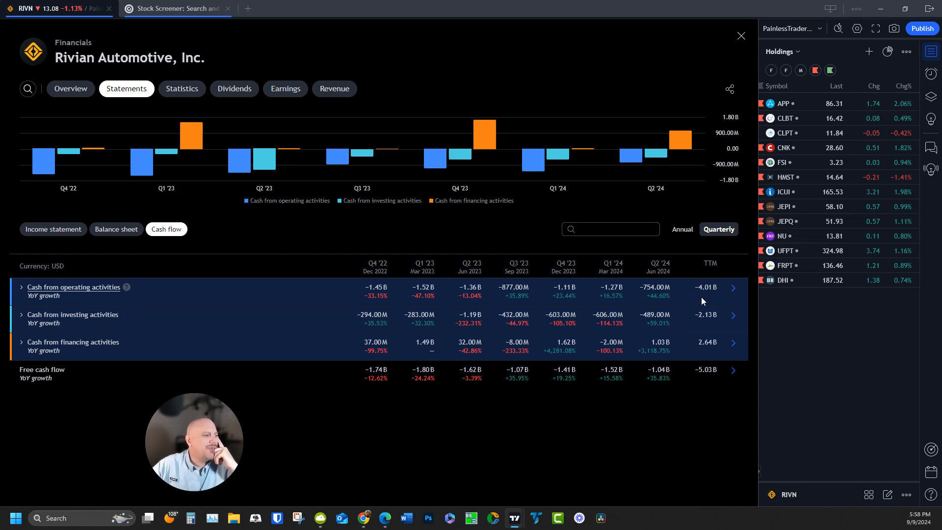
mouse_move(702, 299)
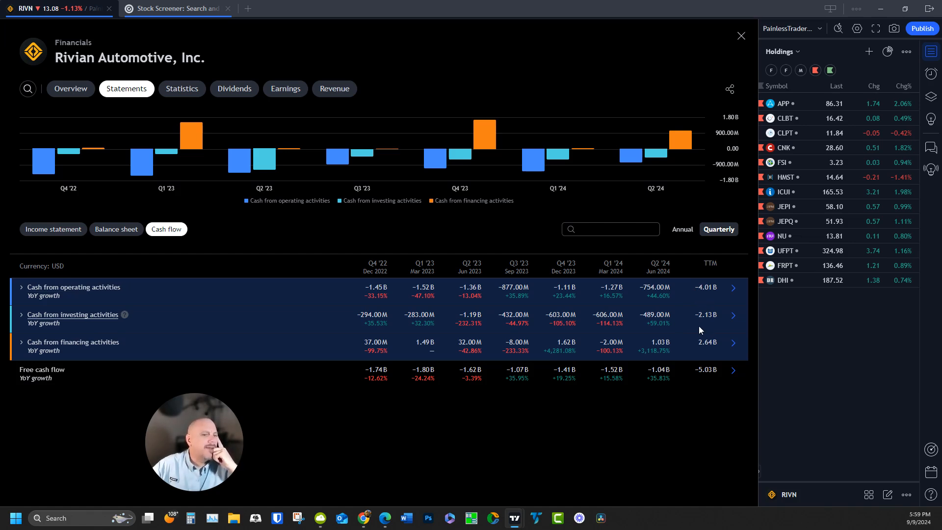
mouse_move(697, 356)
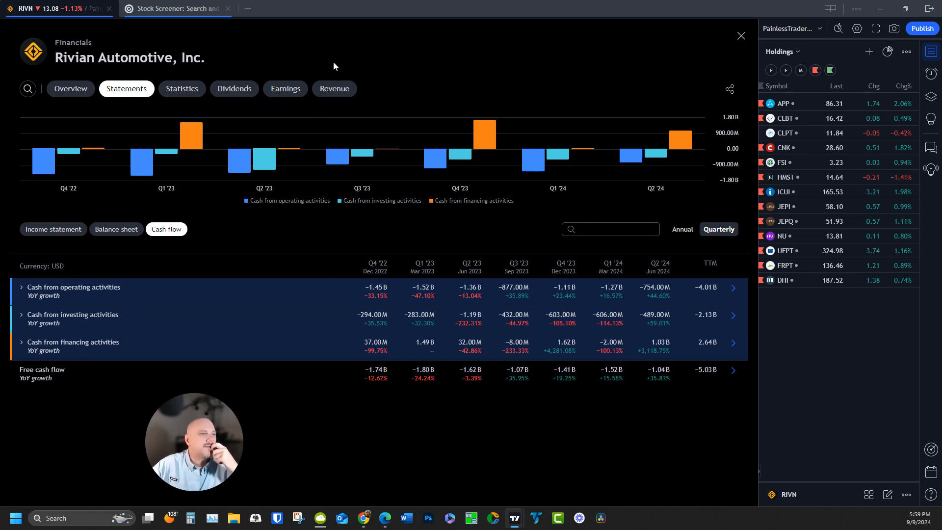
mouse_move(329, 109)
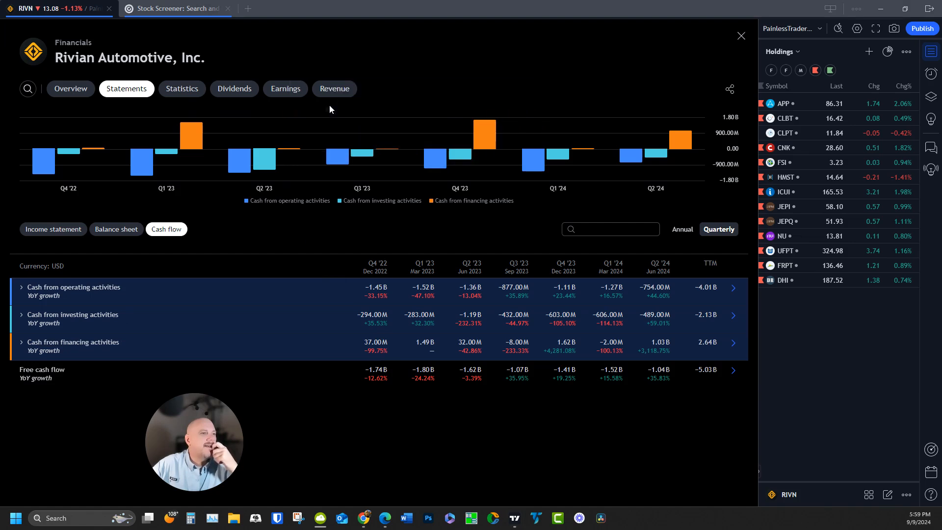
Step: Show the Revenue tab with electric vehicle and United States revenue, 2021–2023
click(334, 89)
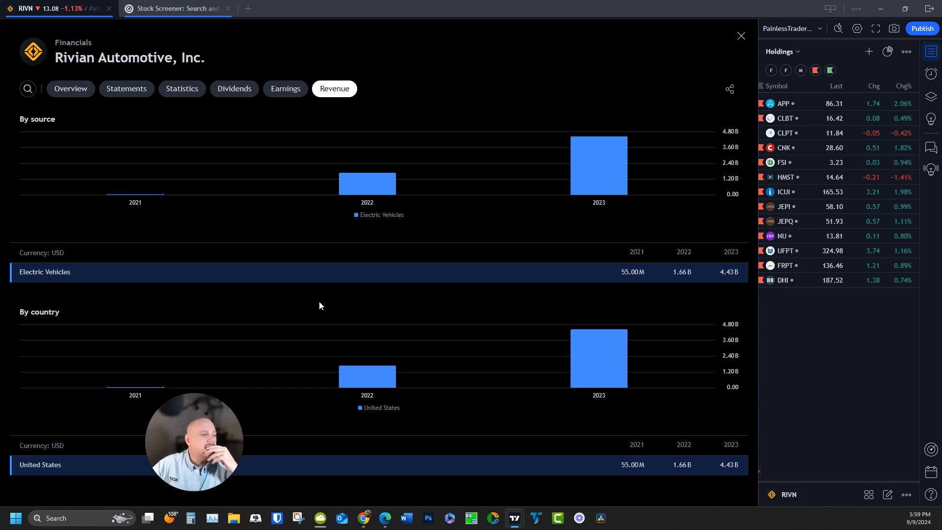
mouse_move(330, 270)
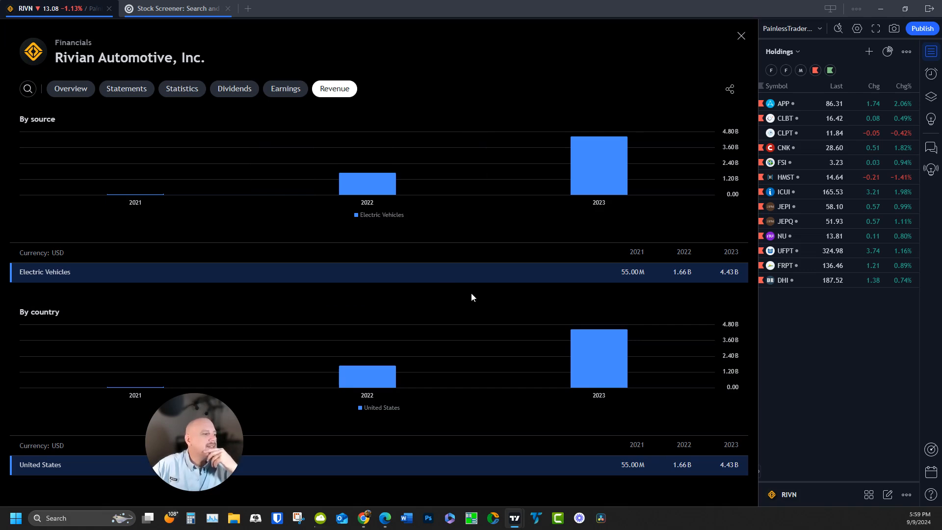
mouse_move(367, 180)
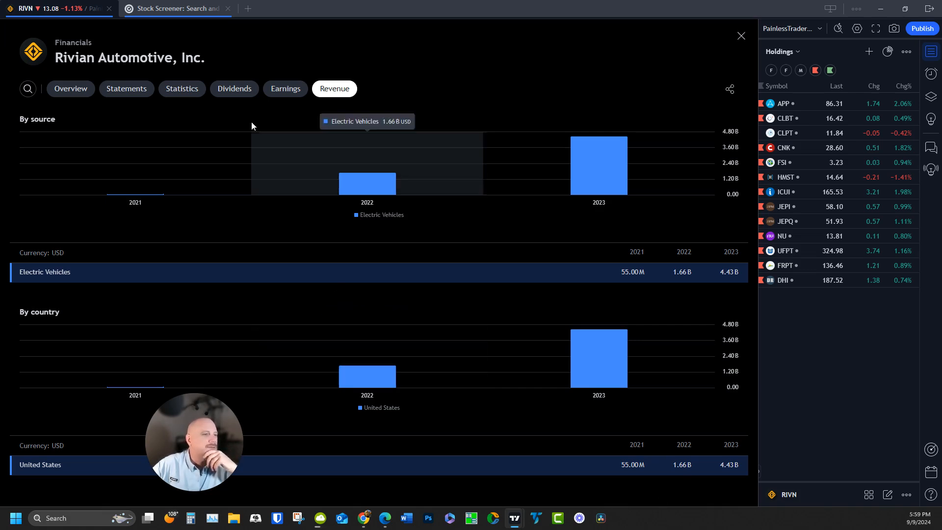
Step: Review the Earnings tab's reported versus estimated EPS and Q3 2024 report date
click(285, 88)
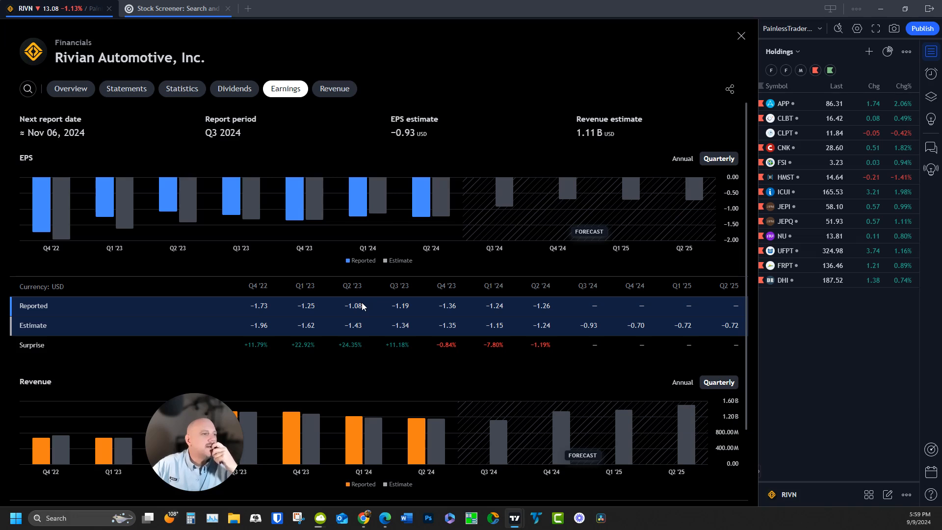
scroll(down, 3)
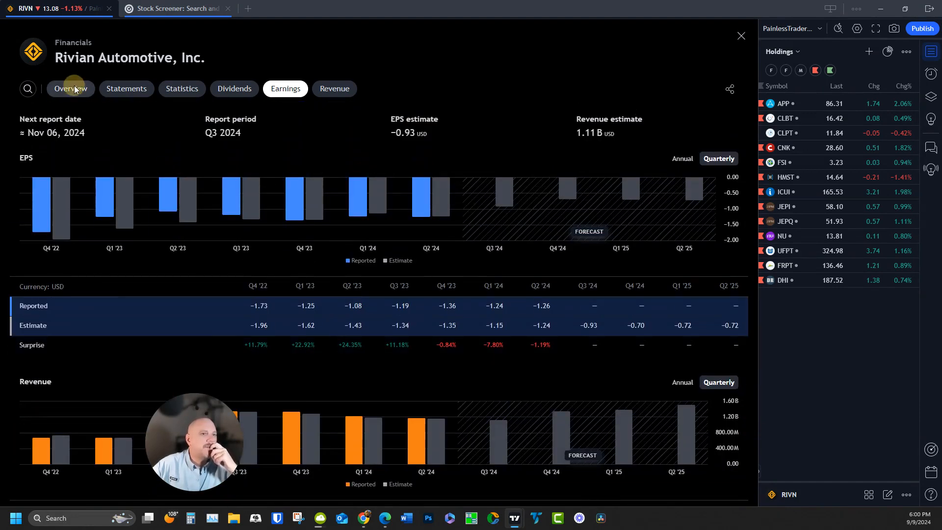
Step: Scroll the Overview's key facts, valuation and estimates, then return to Statements
click(70, 88)
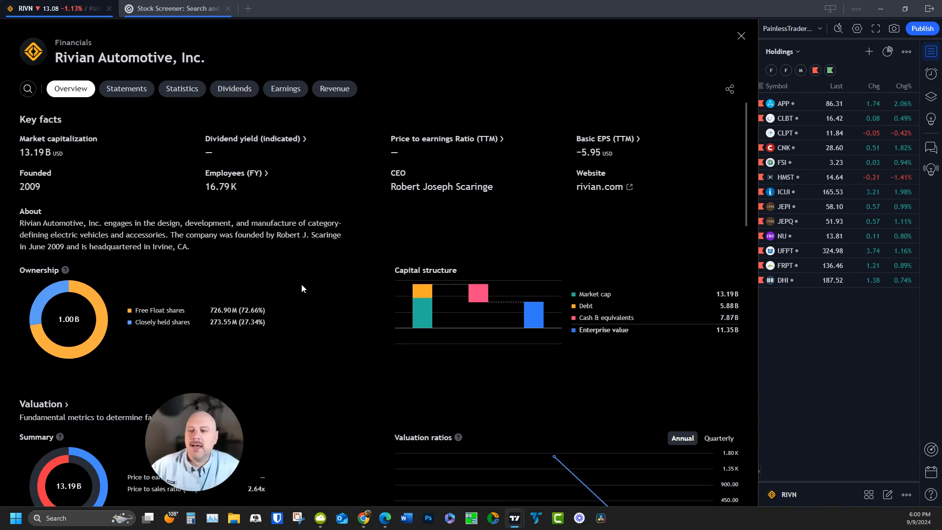
mouse_move(367, 267)
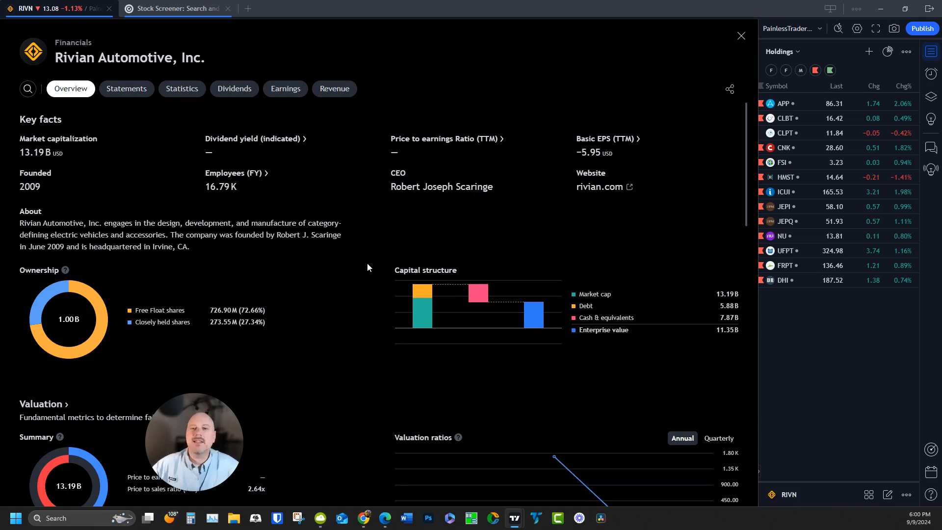
mouse_move(377, 260)
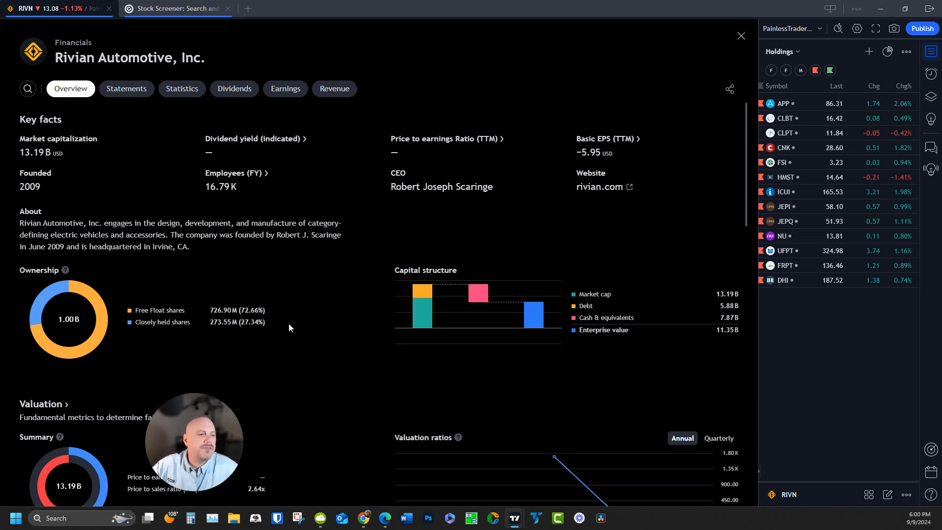
scroll(down, 3)
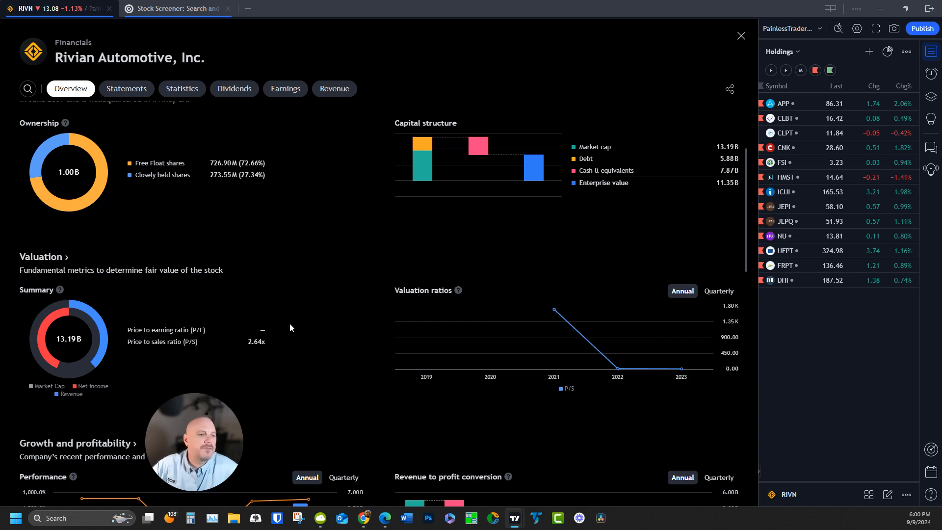
scroll(down, 3)
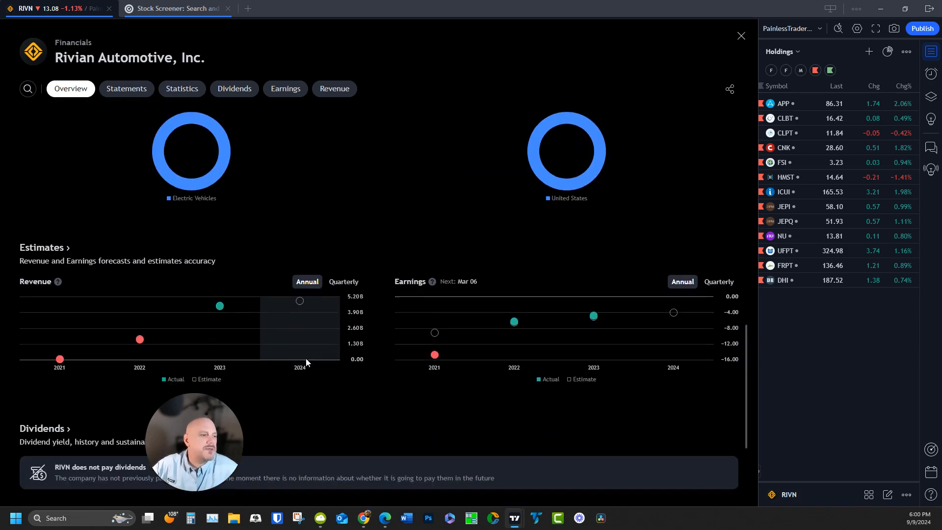
scroll(down, 3)
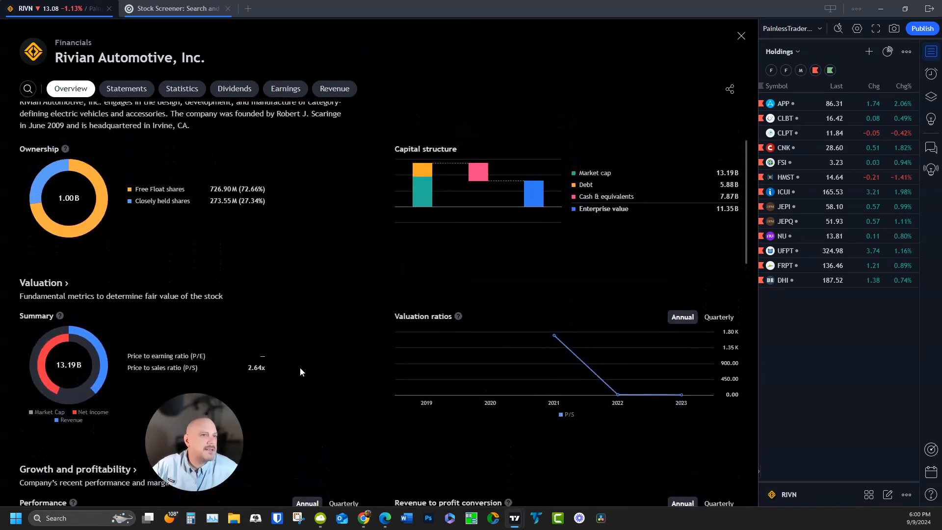
click(126, 88)
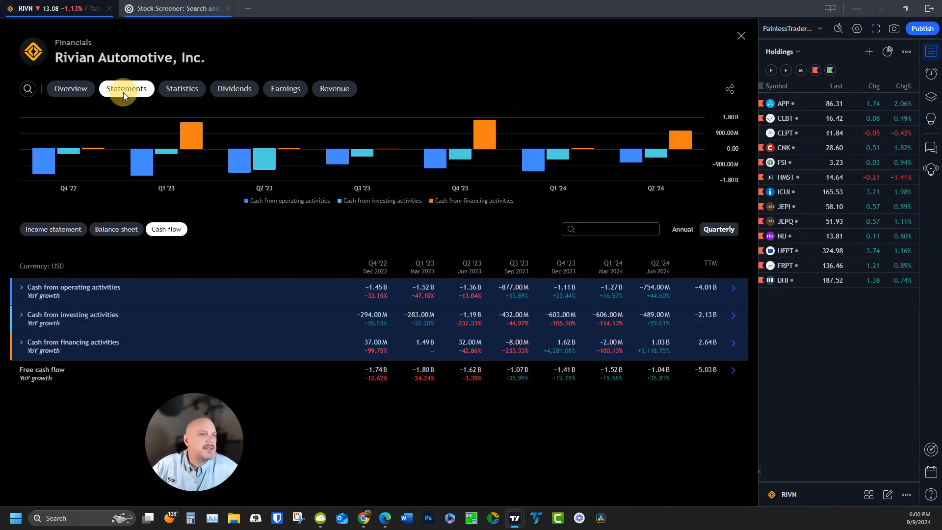
Step: Show Rivian's quarterly statistics with valuation and profitability ratios from Q4 '22 to Q2 '24
click(181, 89)
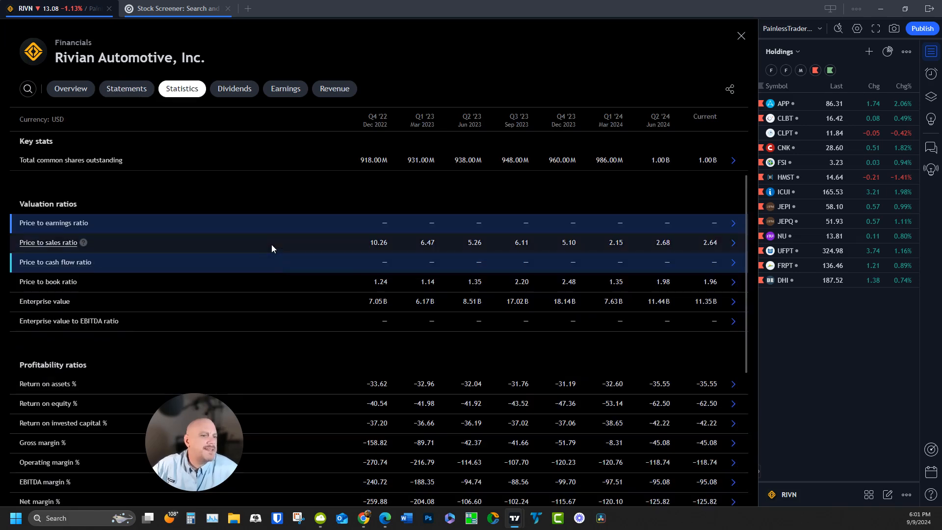
mouse_move(695, 228)
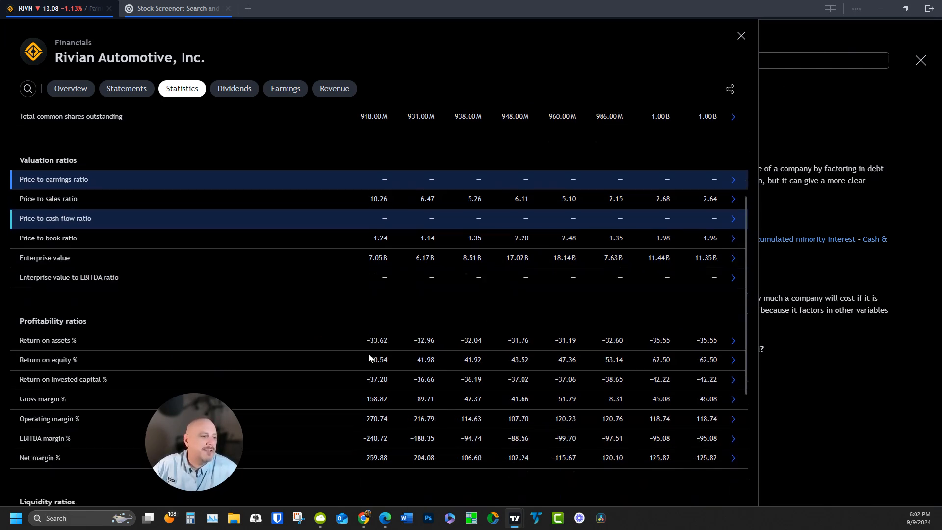
scroll(down, 3)
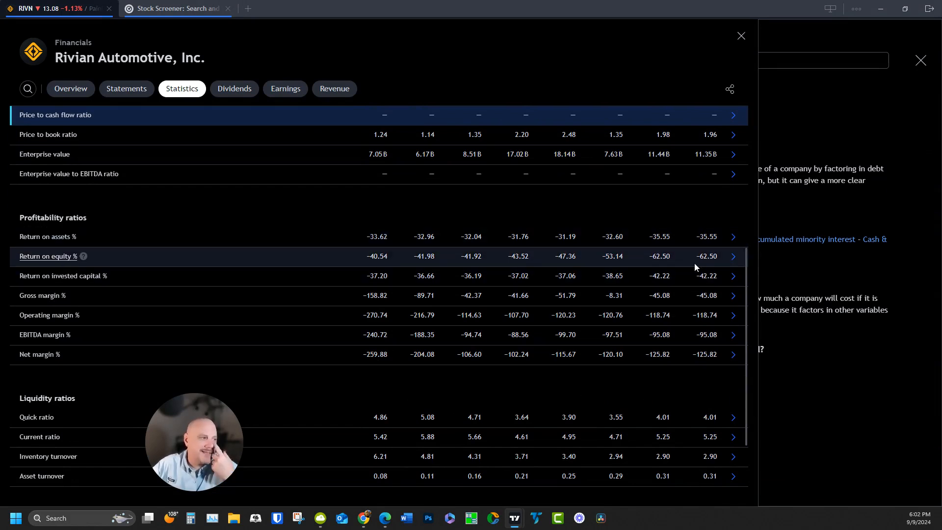
mouse_move(701, 286)
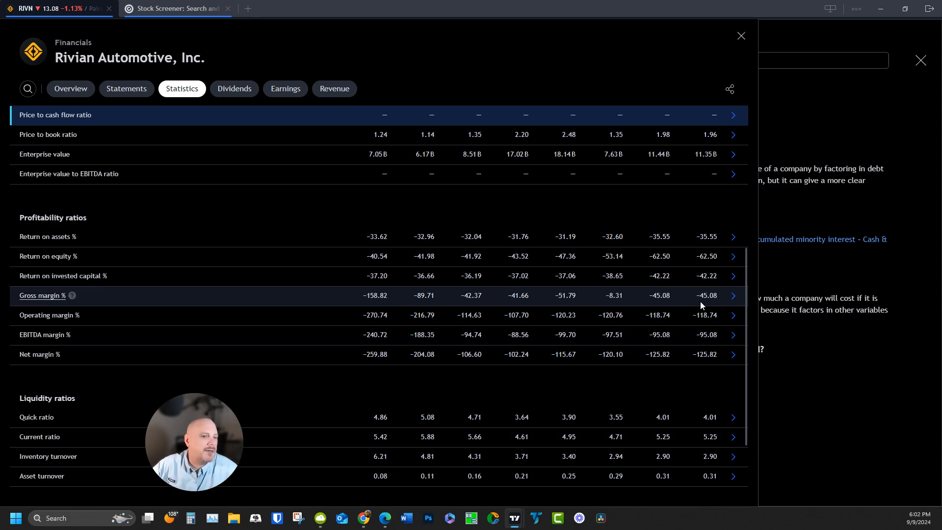
scroll(down, 3)
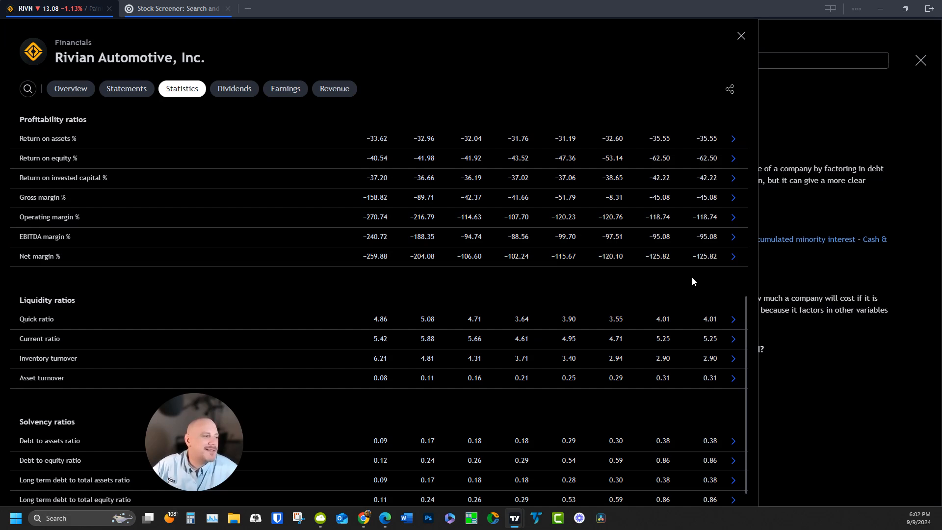
mouse_move(725, 276)
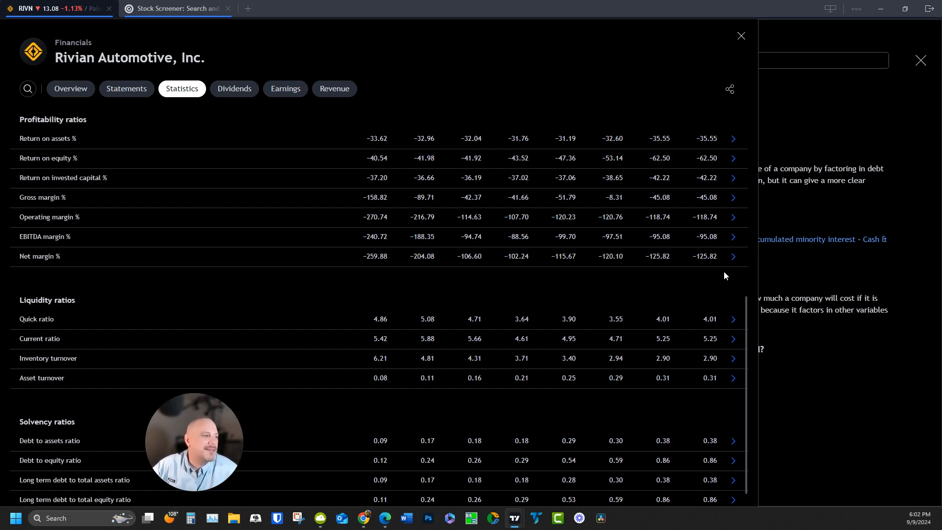
mouse_move(716, 278)
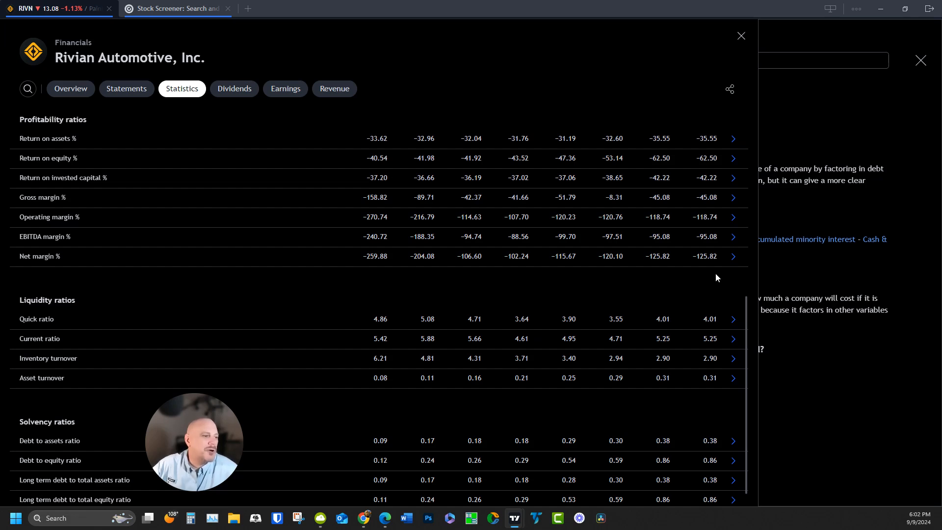
Step: Scroll Rivian's statistics down to the solvency ratios, including long-term debt to assets and equity
scroll(down, 3)
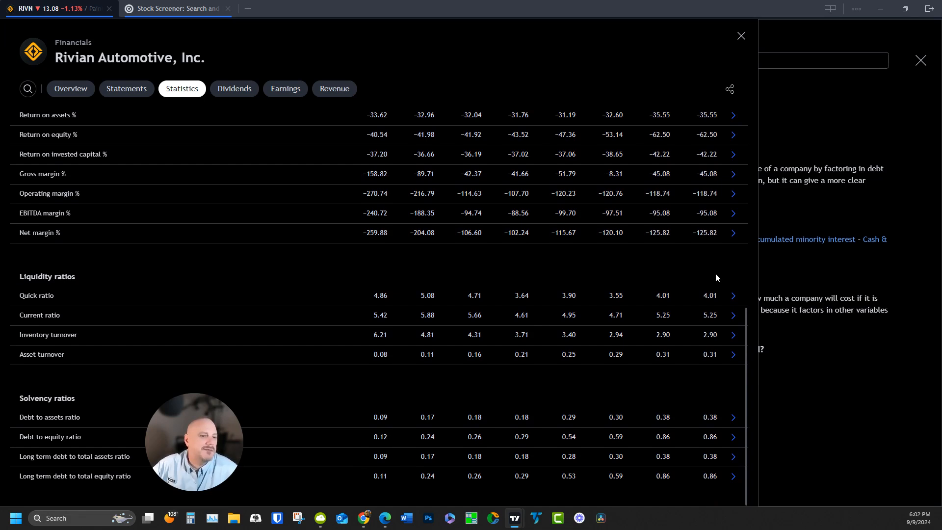
mouse_move(387, 417)
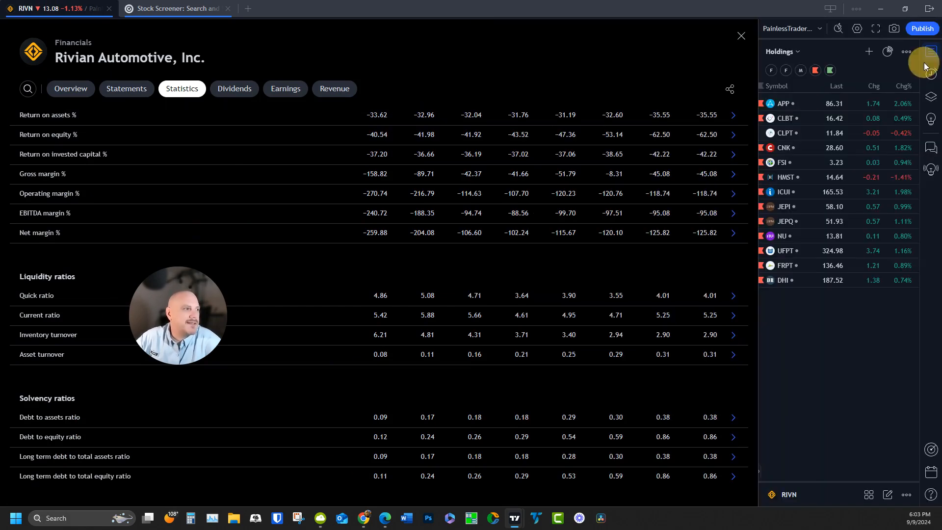
Step: Close Rivian's financials and set the main RIVN chart to weekly candles
click(740, 35)
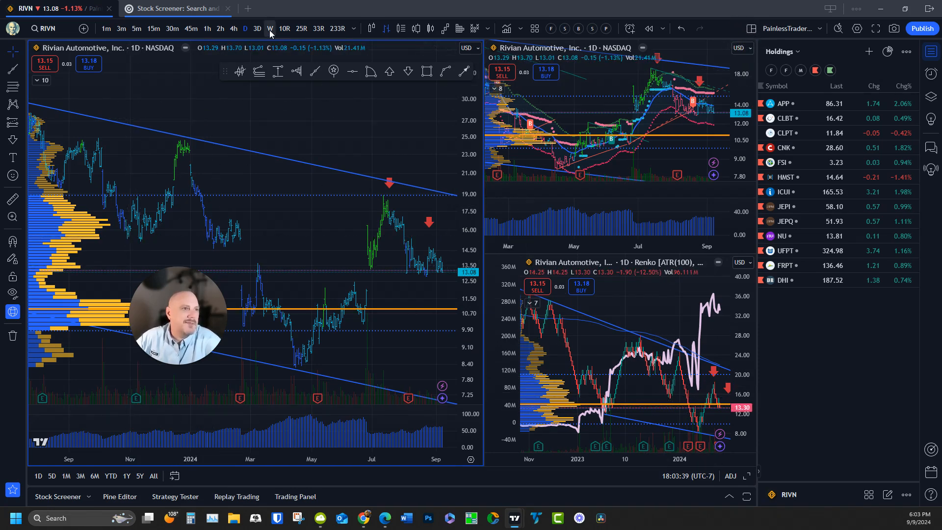
click(270, 28)
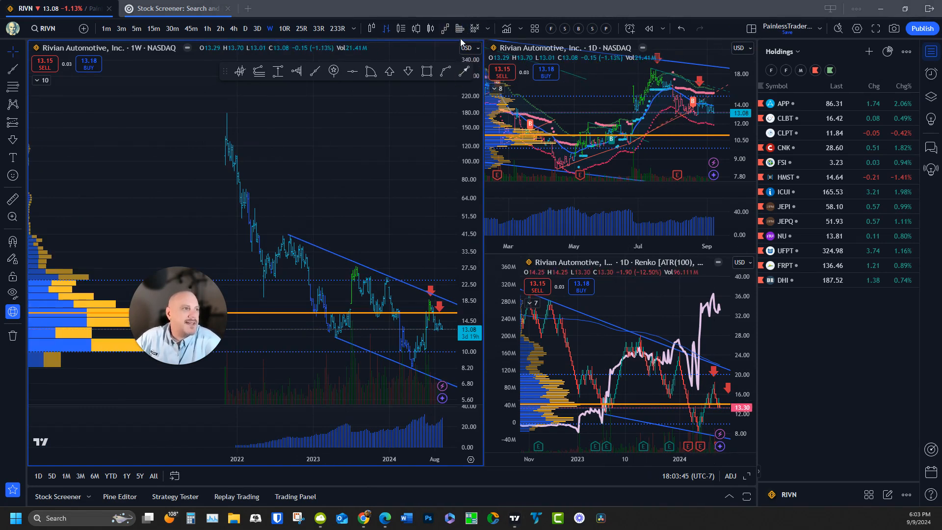
mouse_move(839, 343)
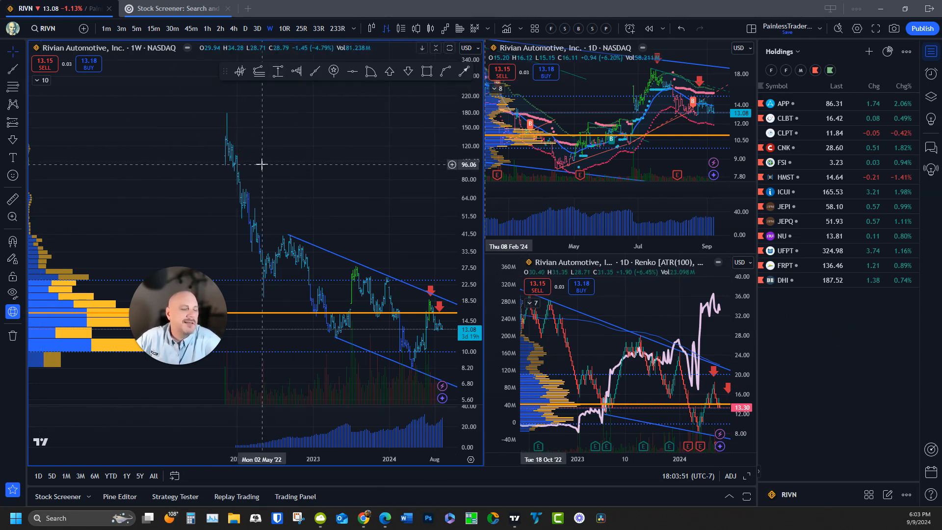
mouse_move(120, 147)
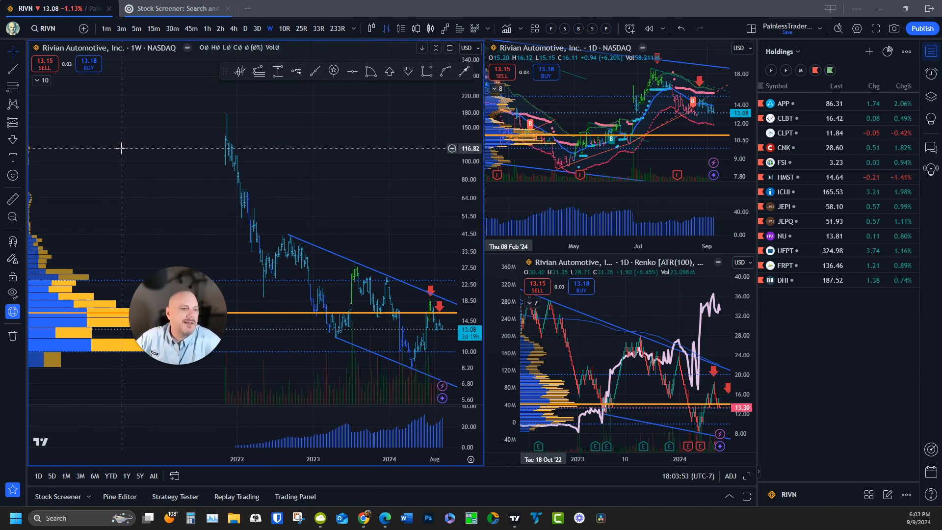
mouse_move(128, 155)
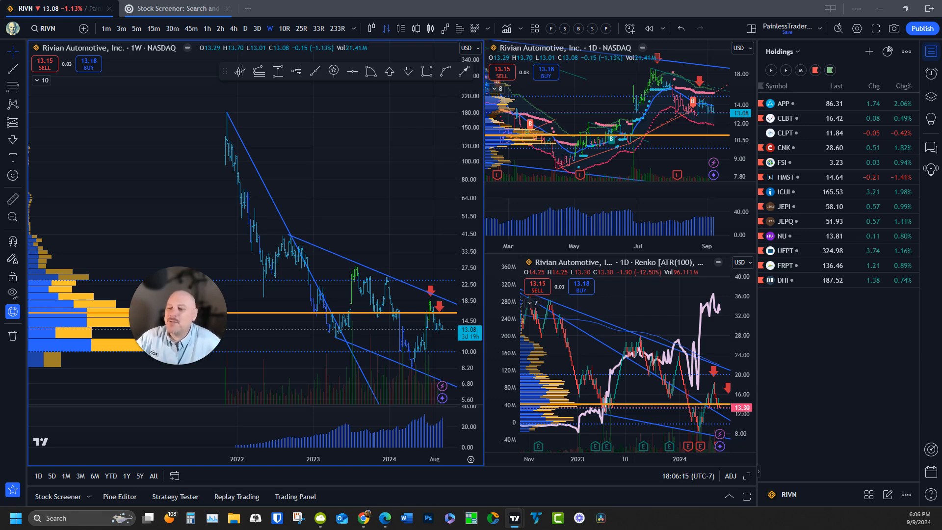
mouse_move(442, 396)
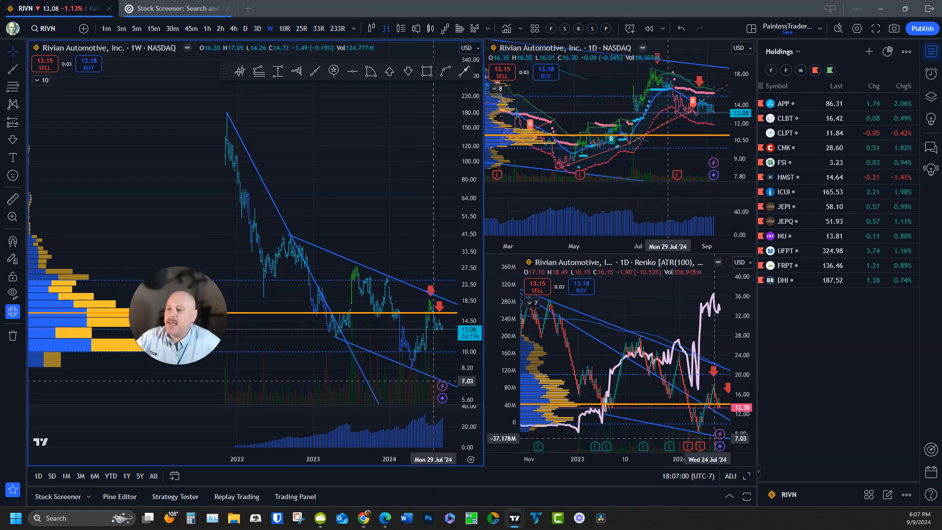
mouse_move(691, 246)
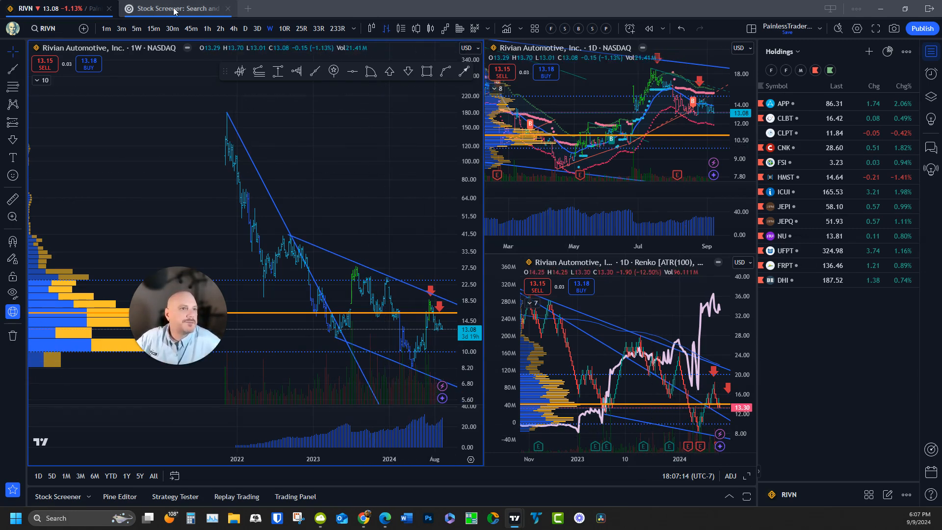
Step: Check the swing-trade screener, then return and put the main Rivian chart on daily bars
click(174, 8)
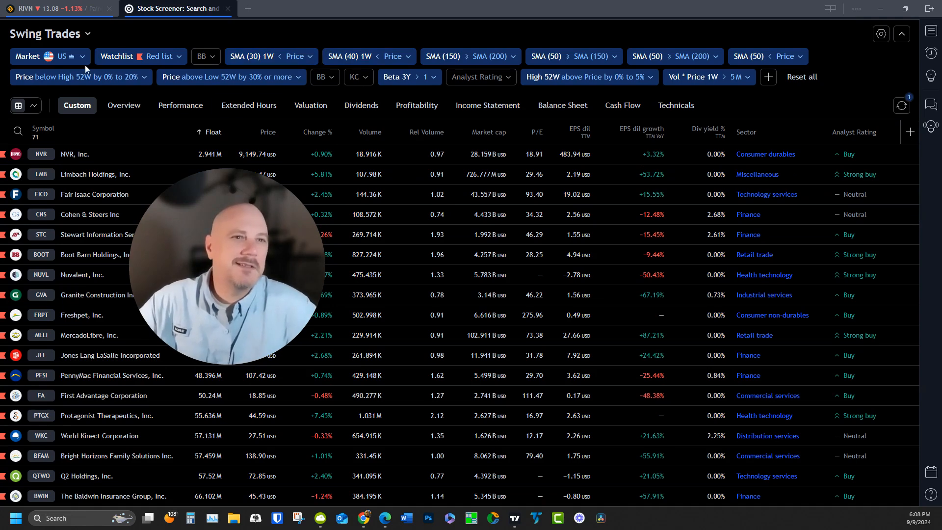
click(59, 8)
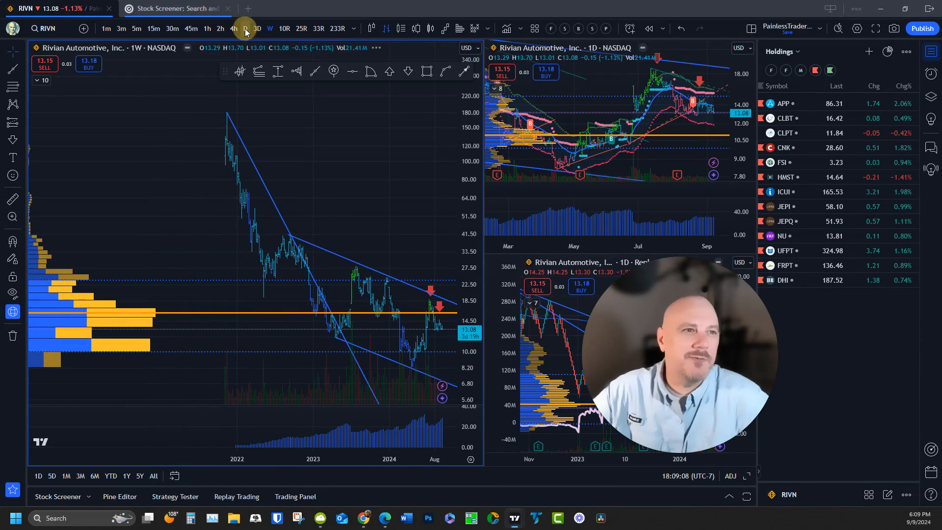
click(269, 29)
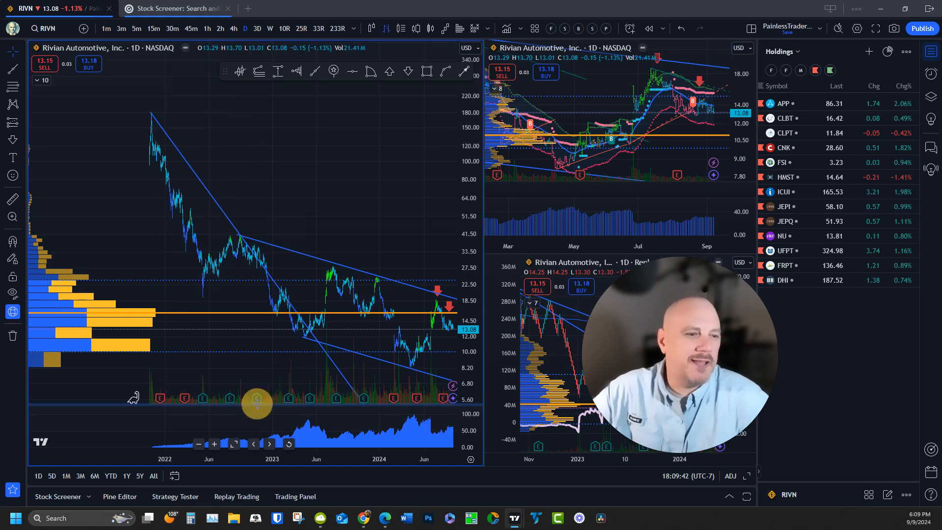
mouse_move(288, 398)
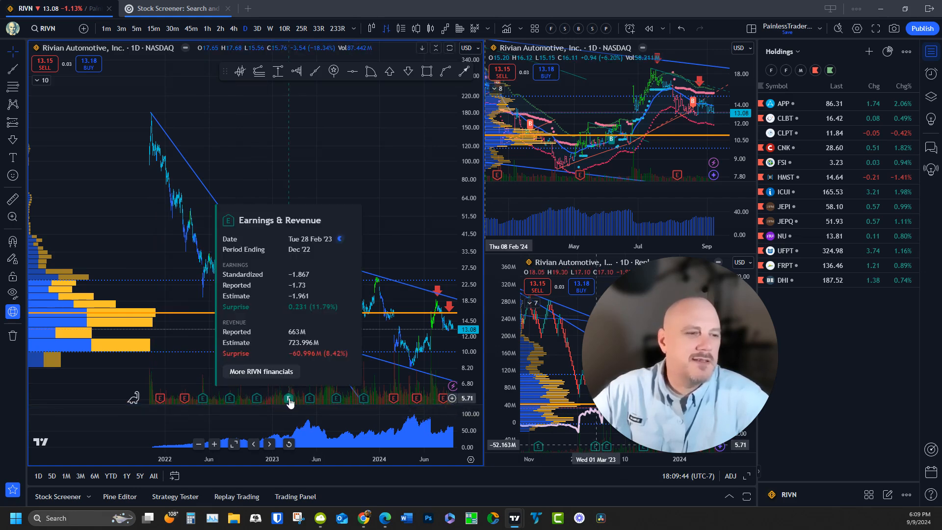
mouse_move(310, 399)
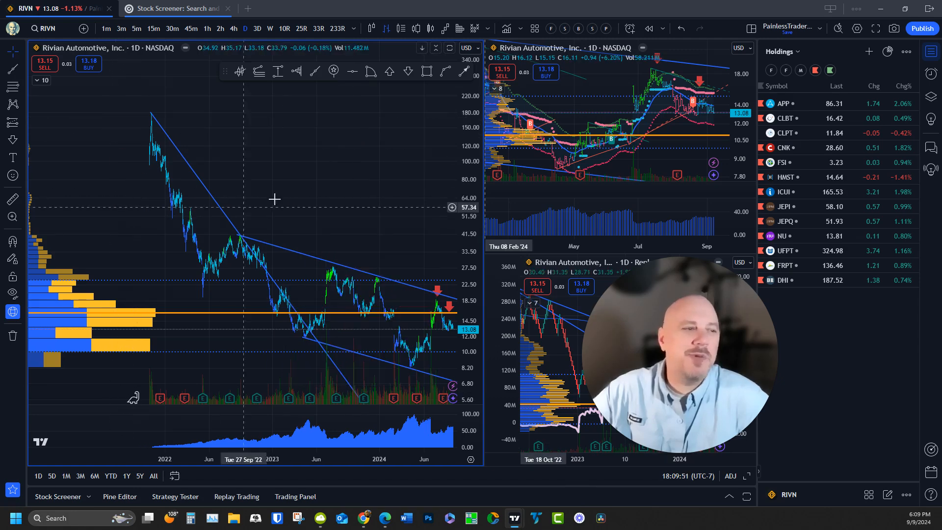
mouse_move(280, 201)
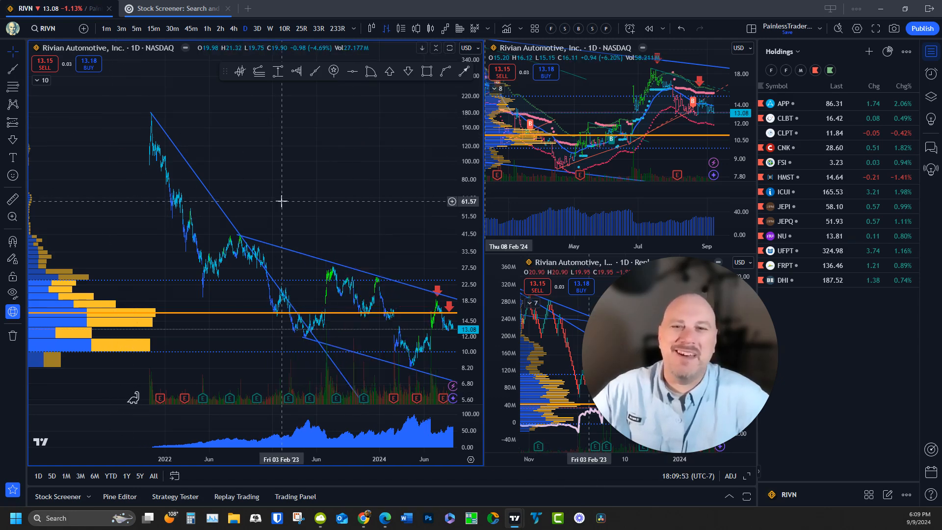
mouse_move(198, 290)
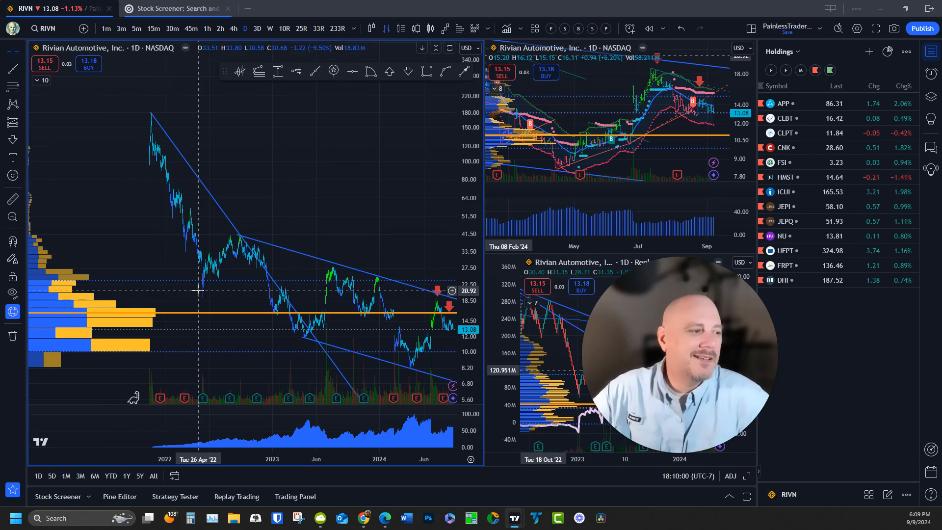
mouse_move(338, 290)
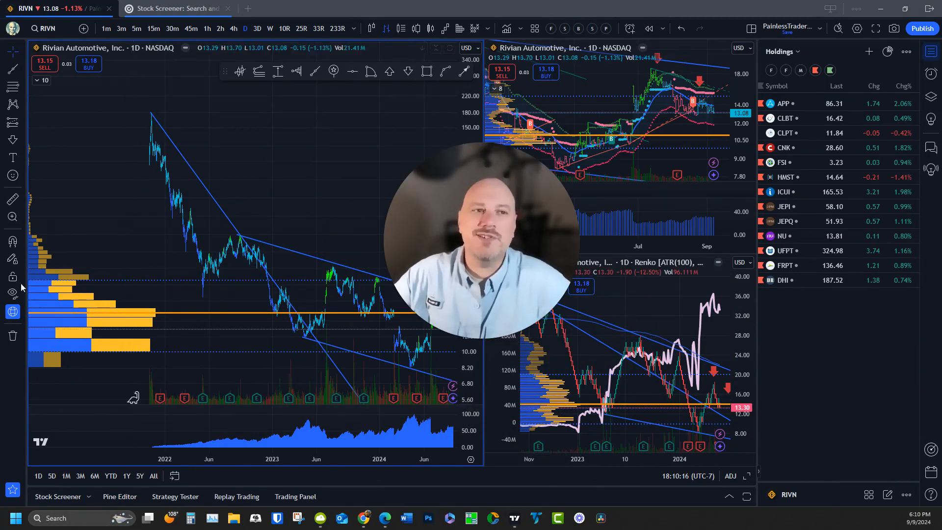
mouse_move(126, 279)
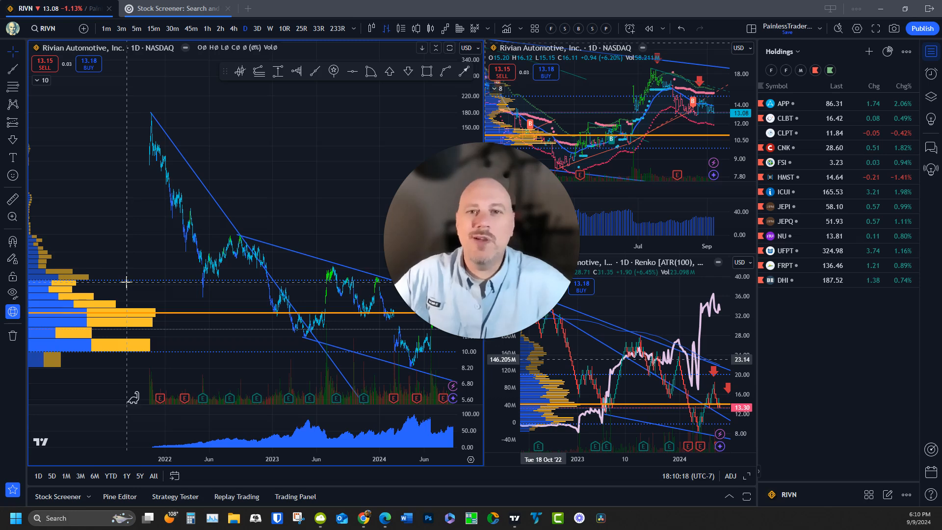